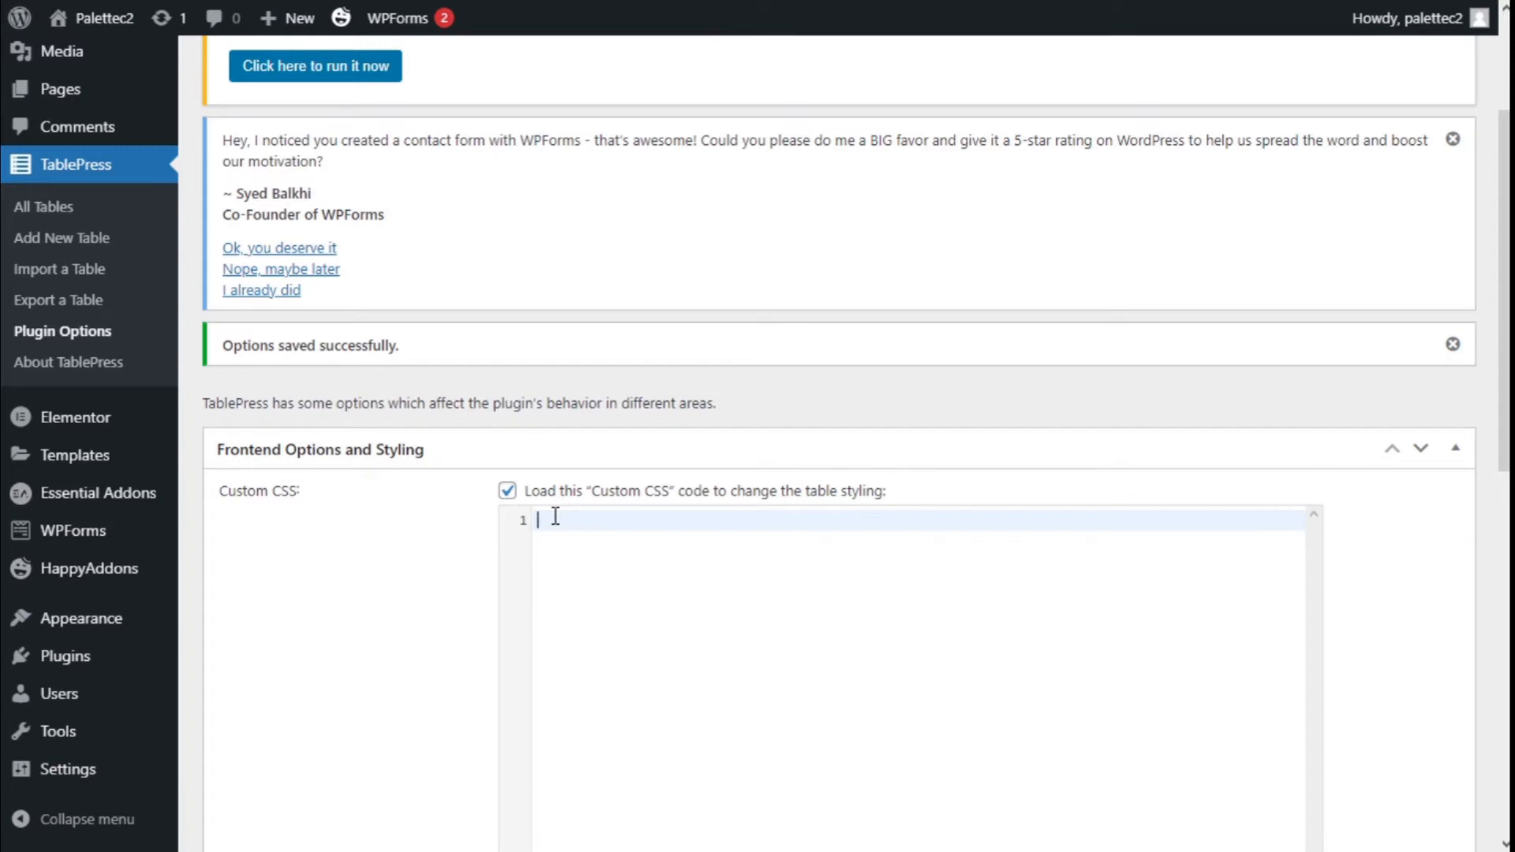
Write an empty '.tablepress tbody td { }' rule in the Custom CSS editor.
text(.table)
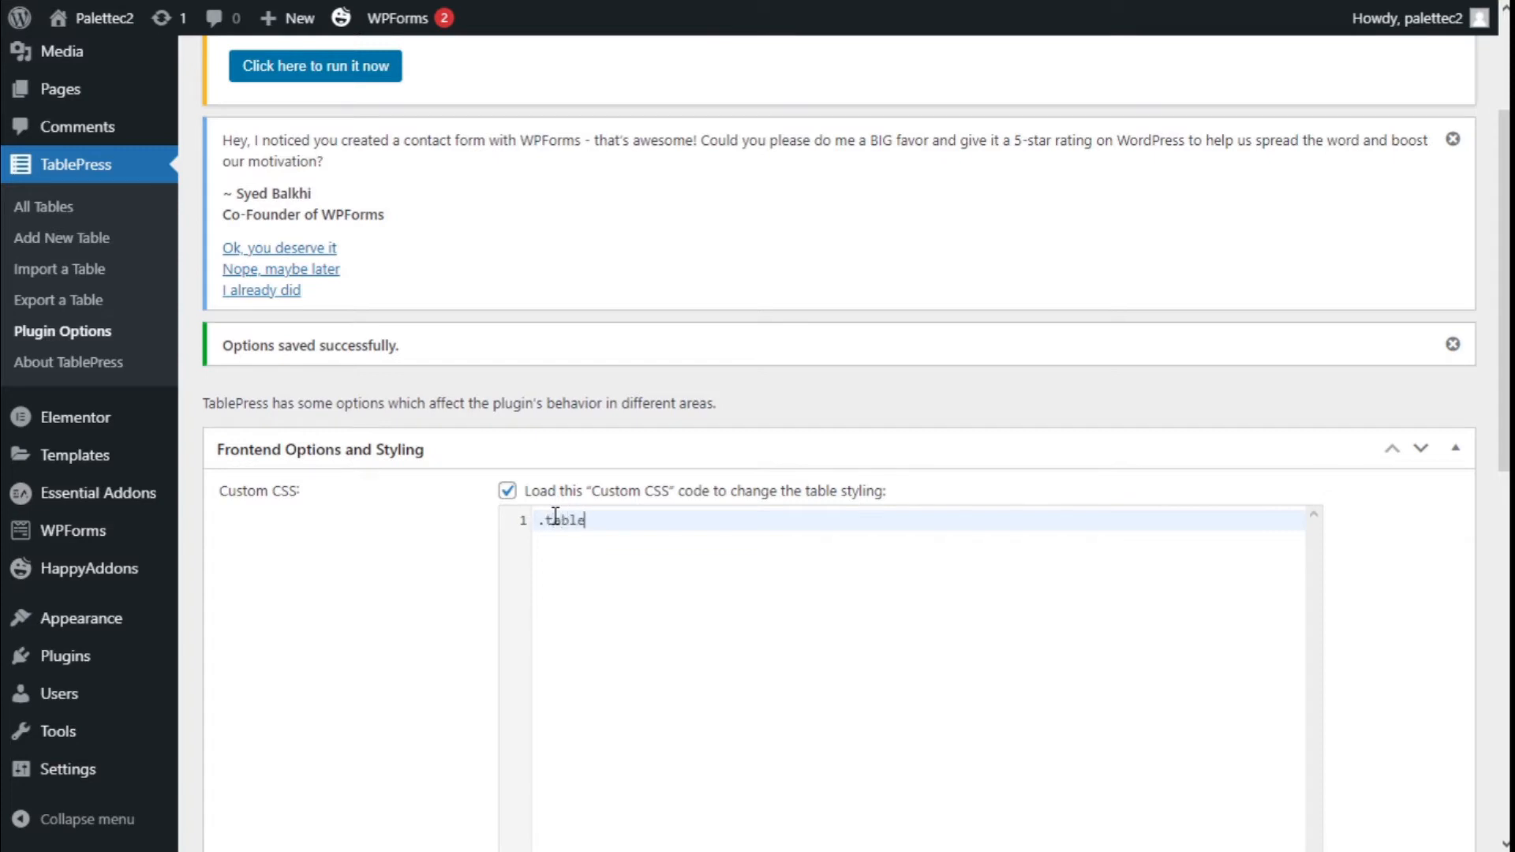
text(press)
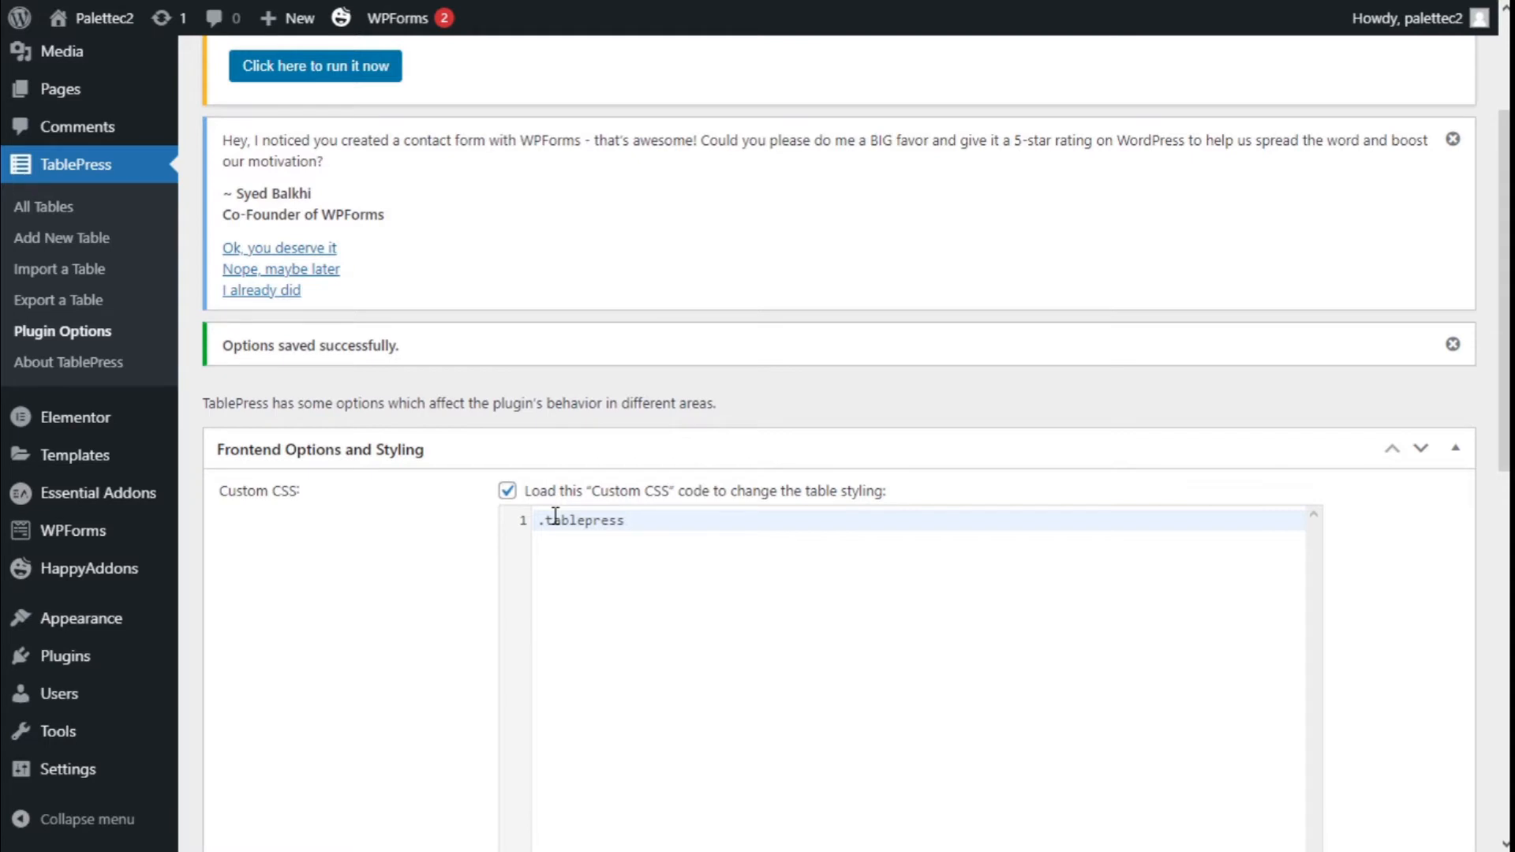
text(tbod)
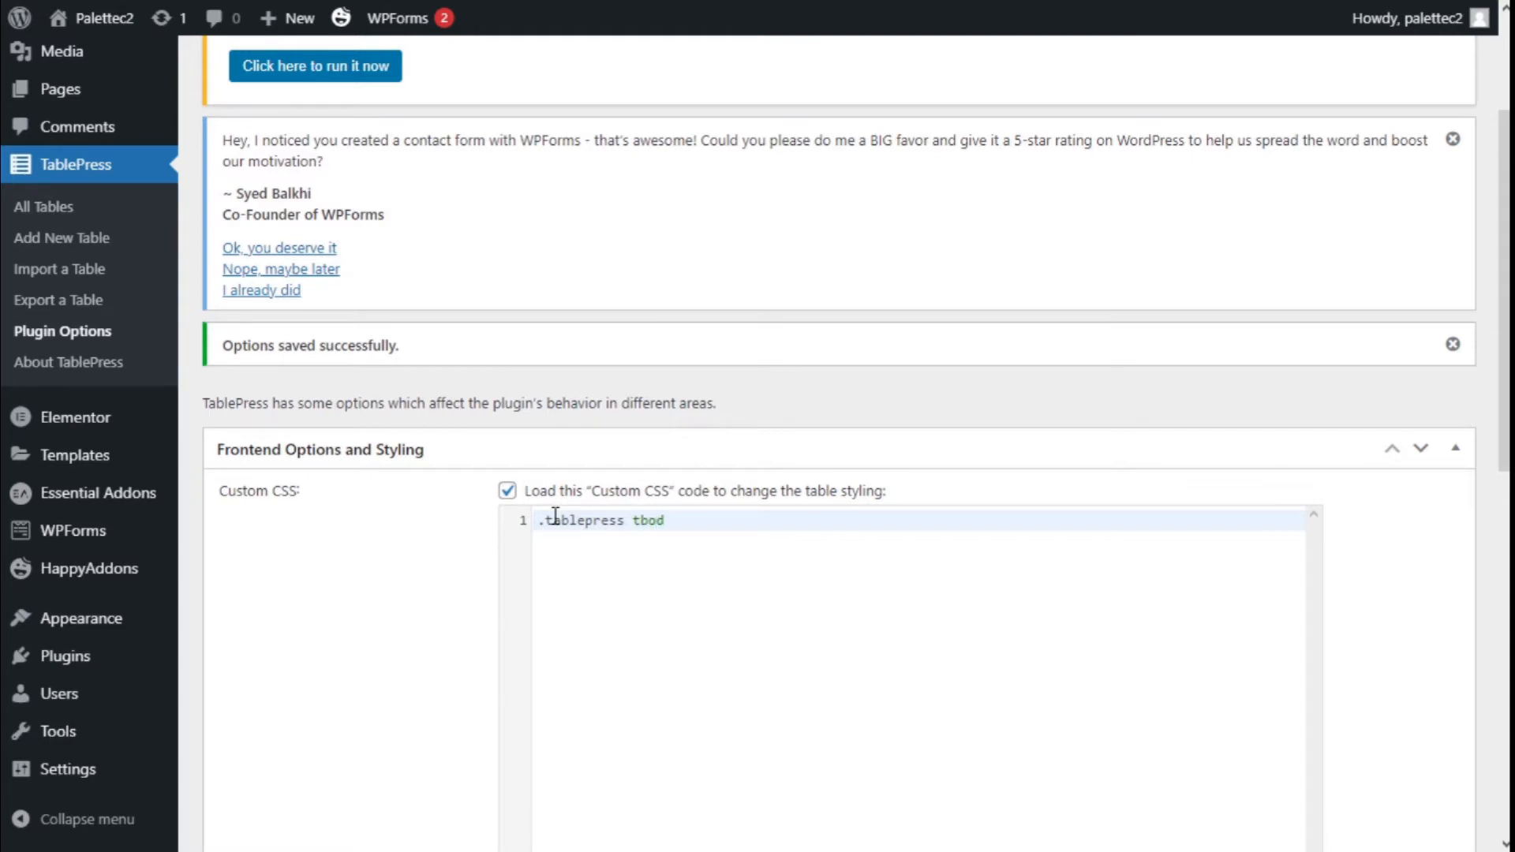
text(y)
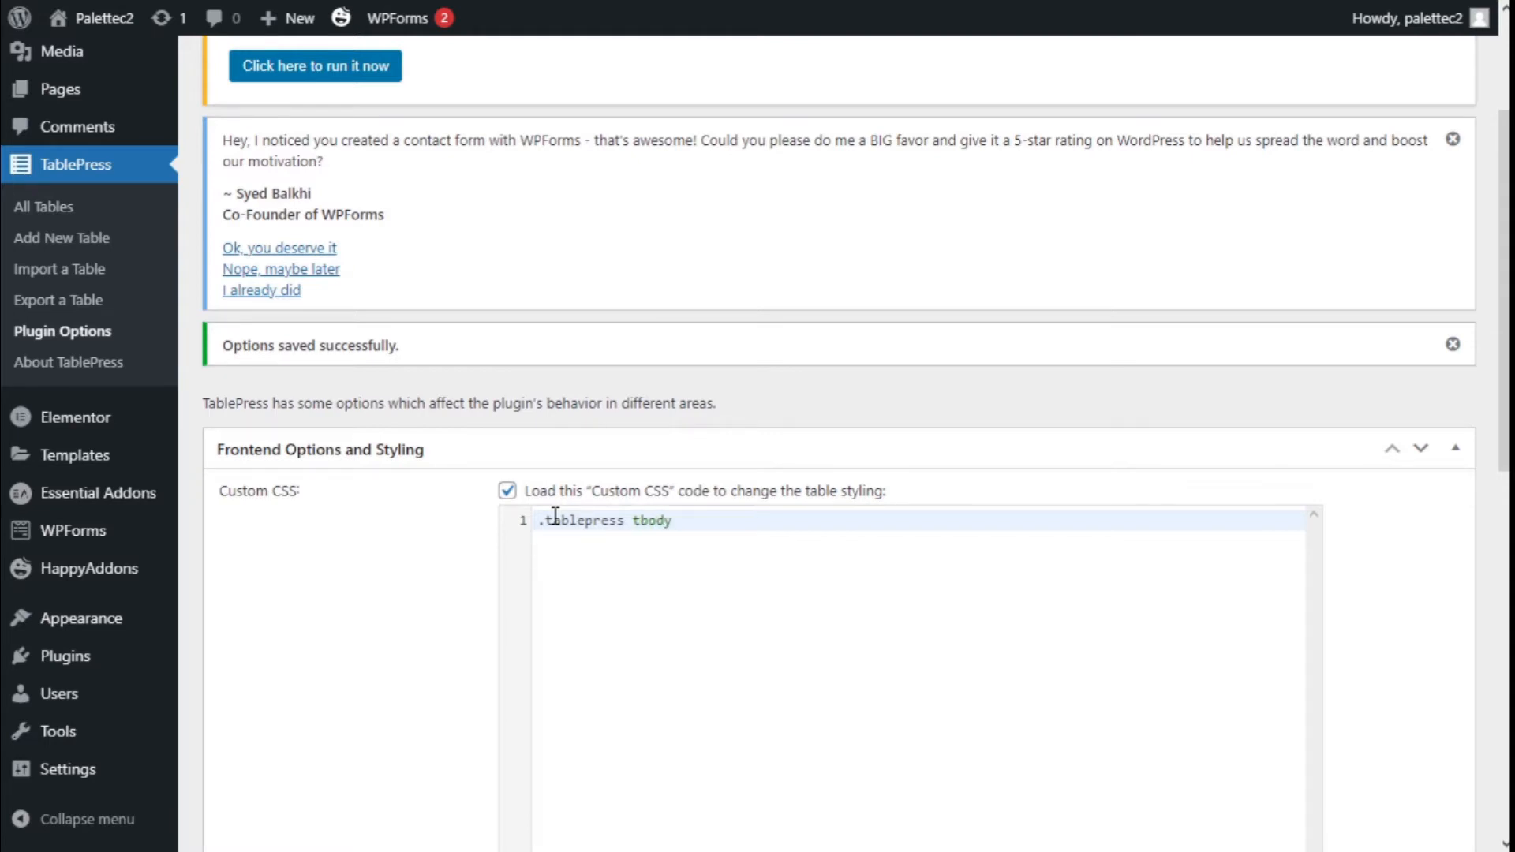
text(t)
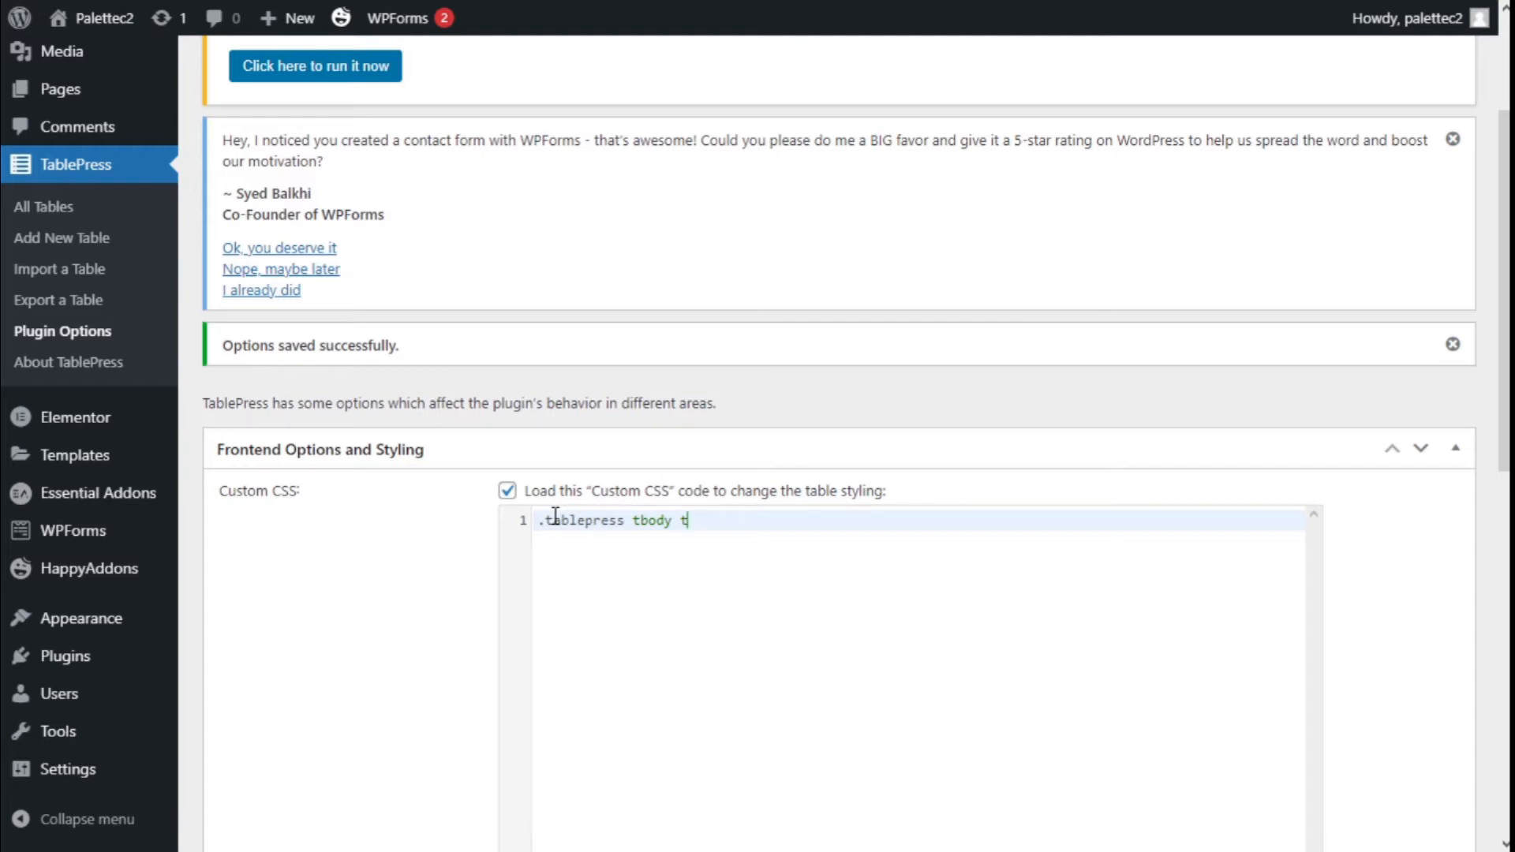
text(d)
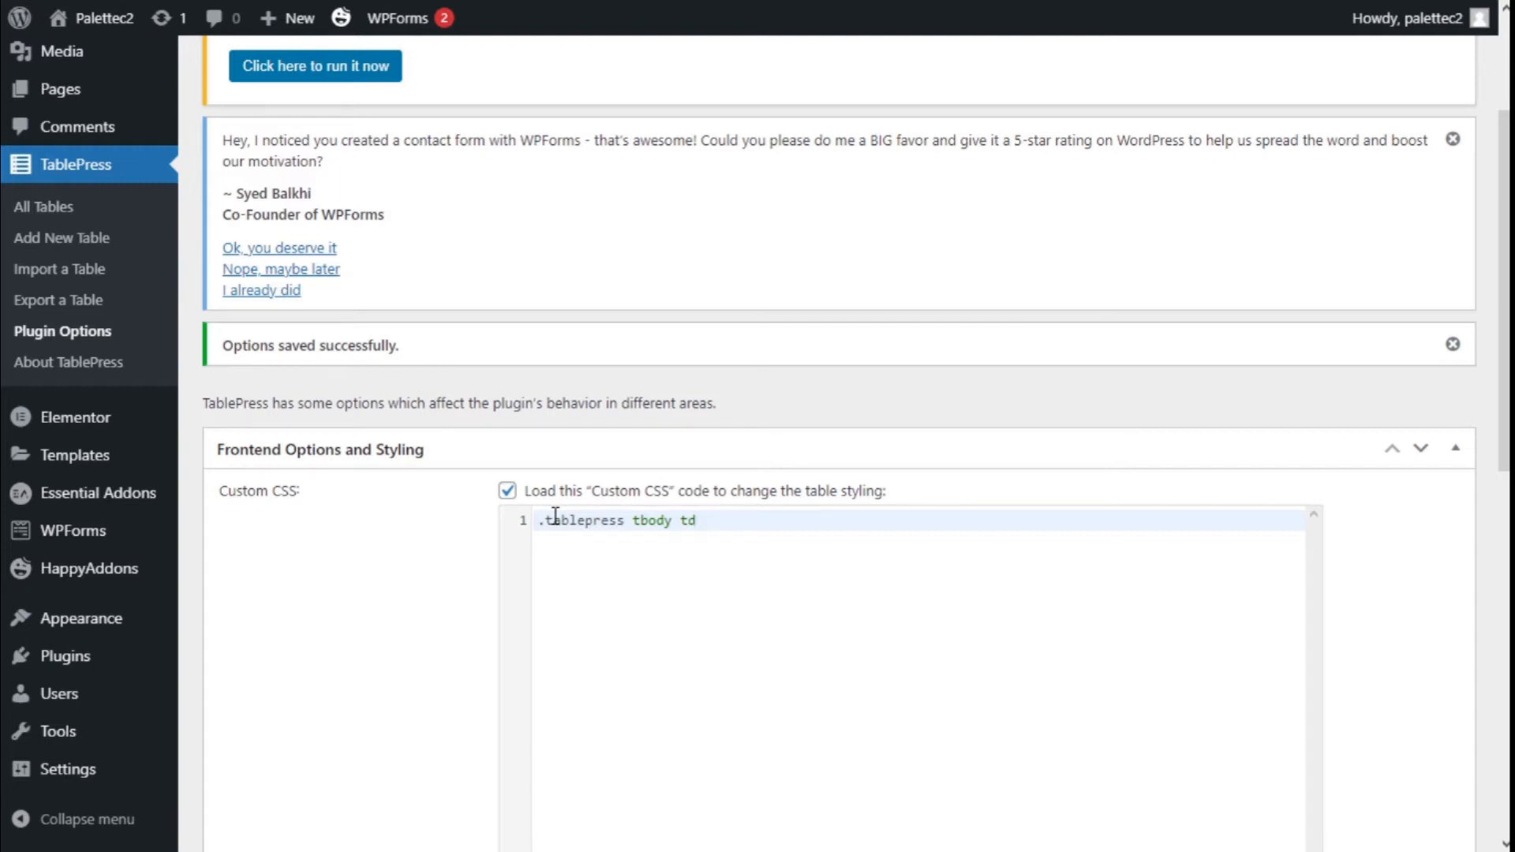
text({})
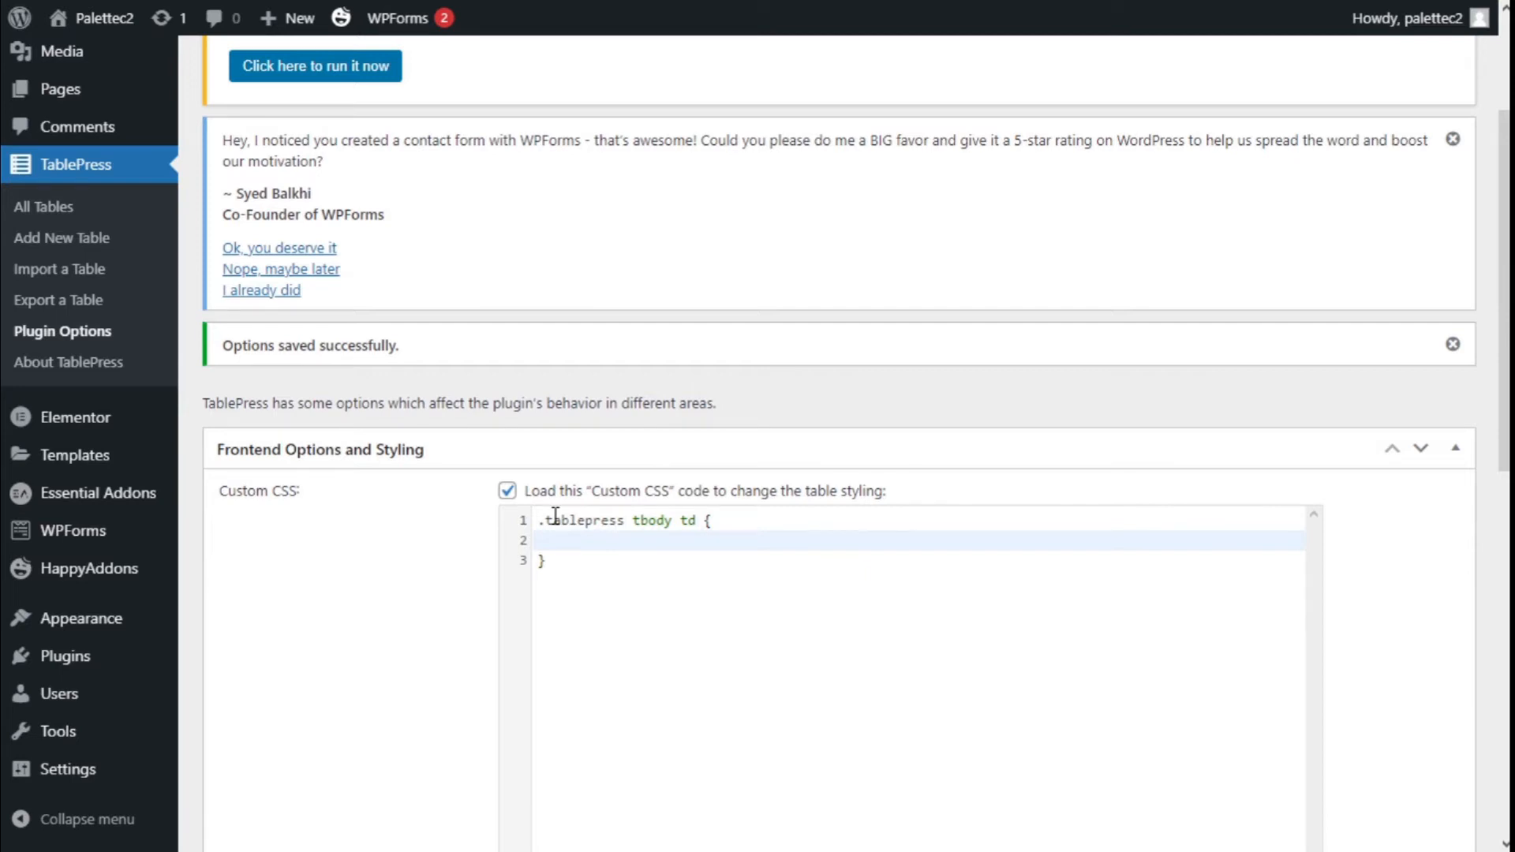
Add a 'border: solid 1px;' declaration inside the tbody td rule.
text(bor)
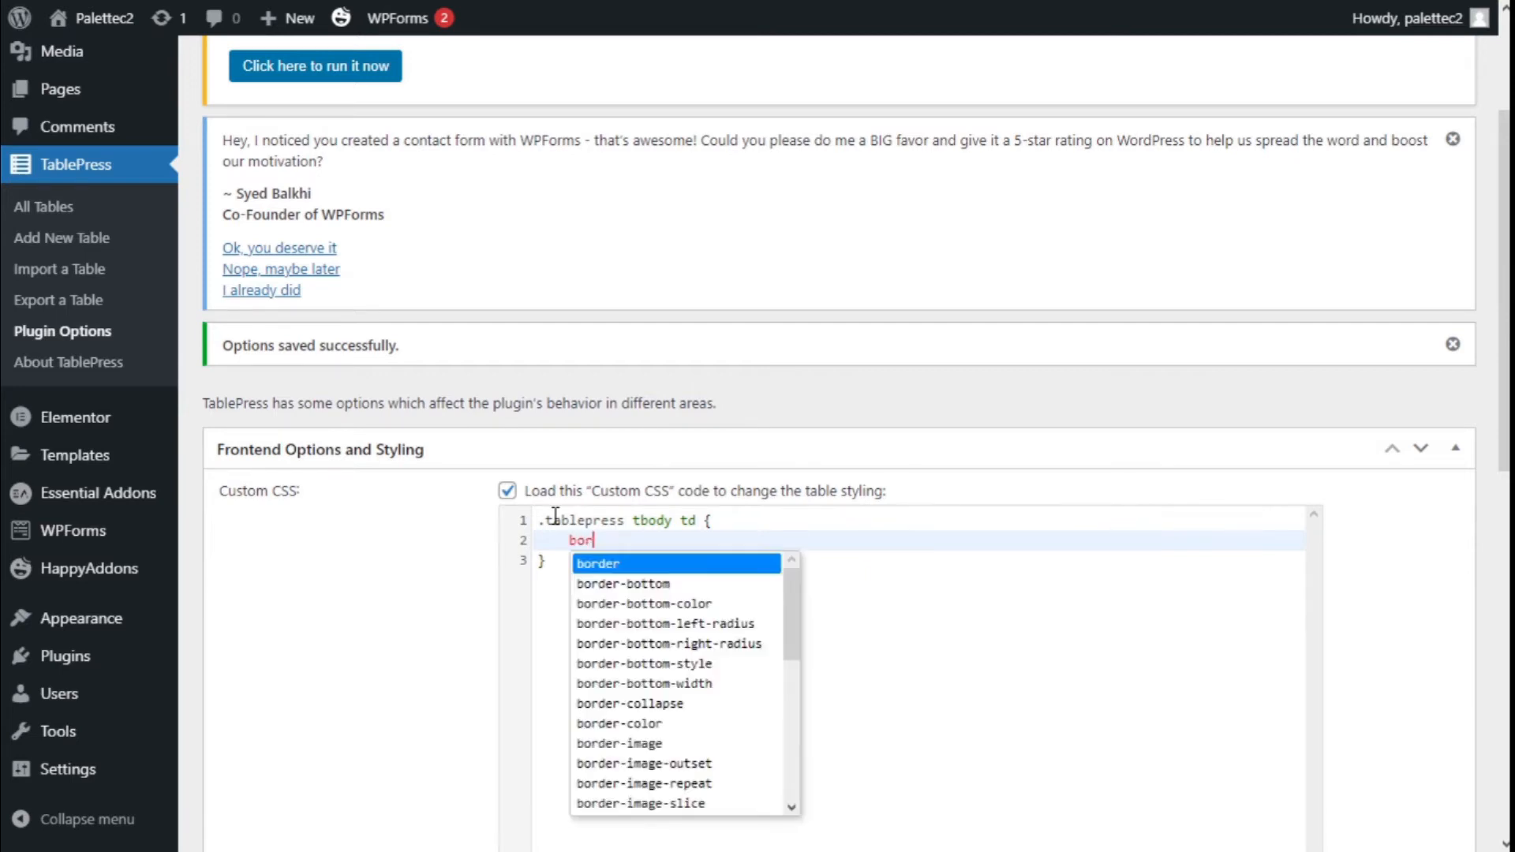
text(der: solid)
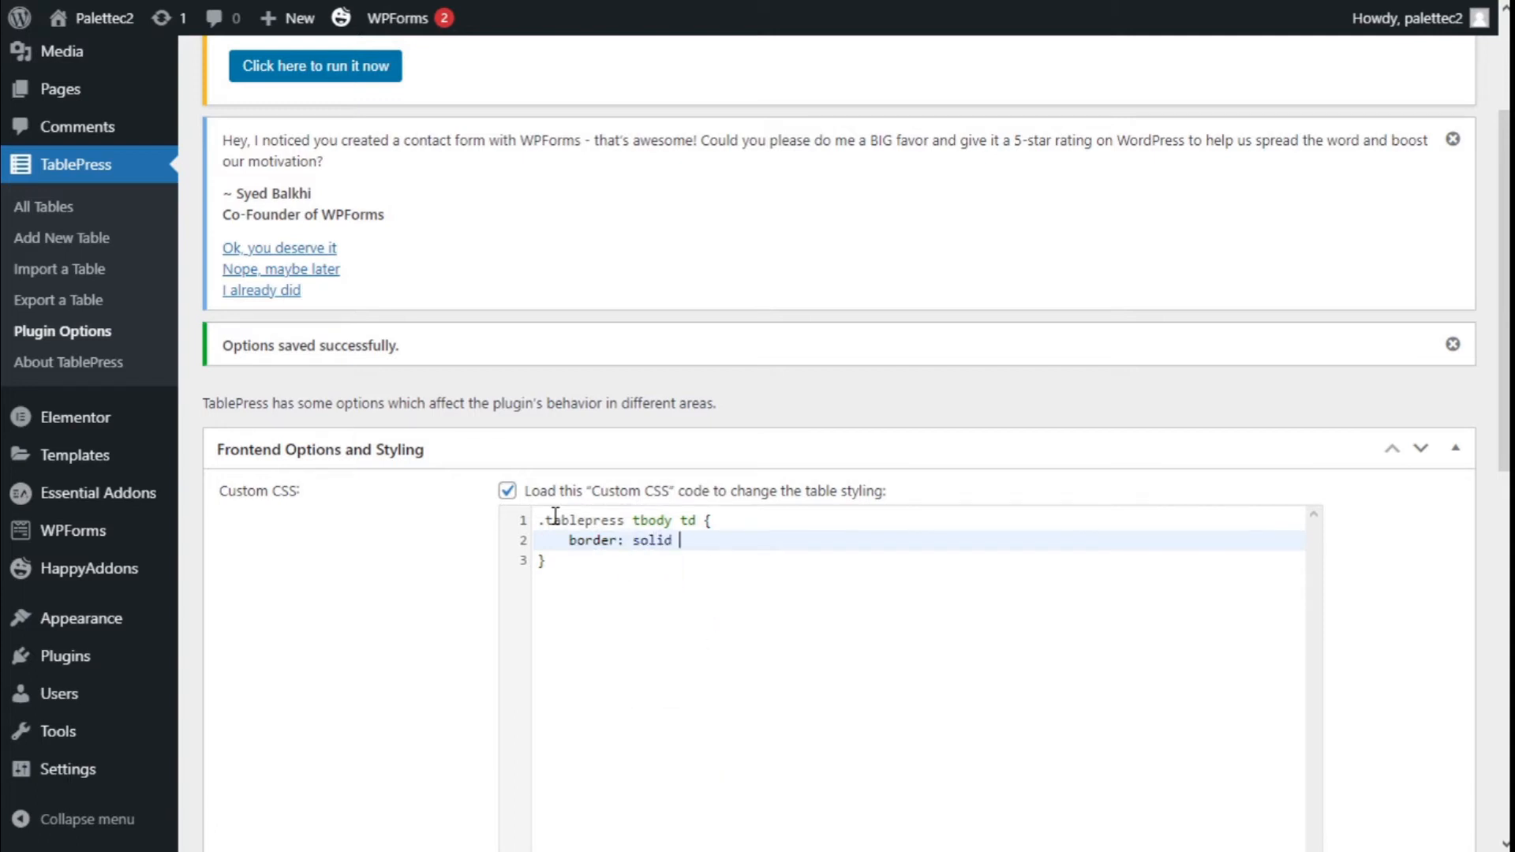
text(1px)
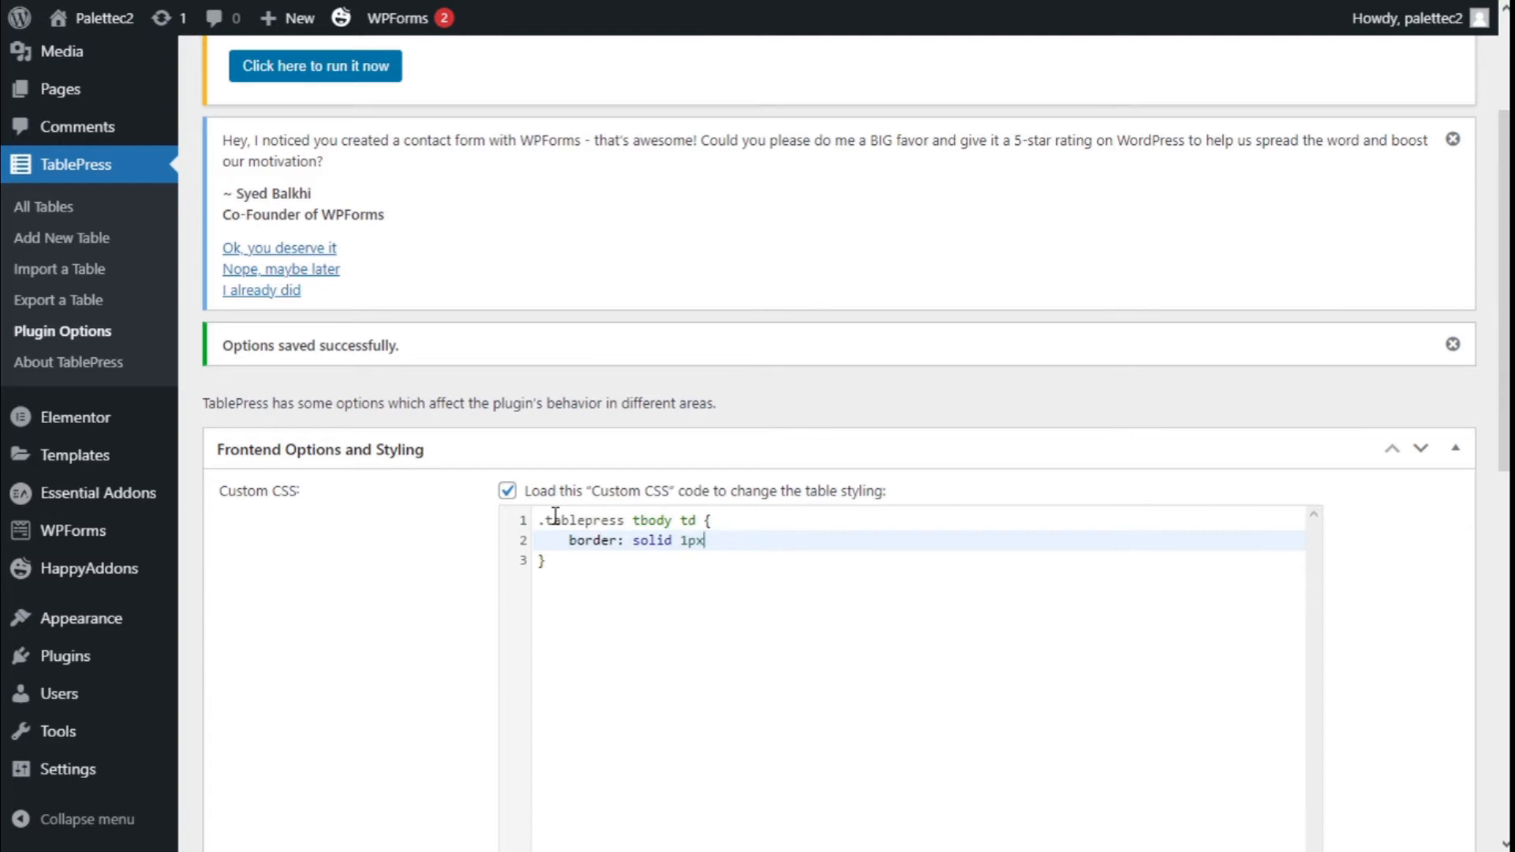
text(;)
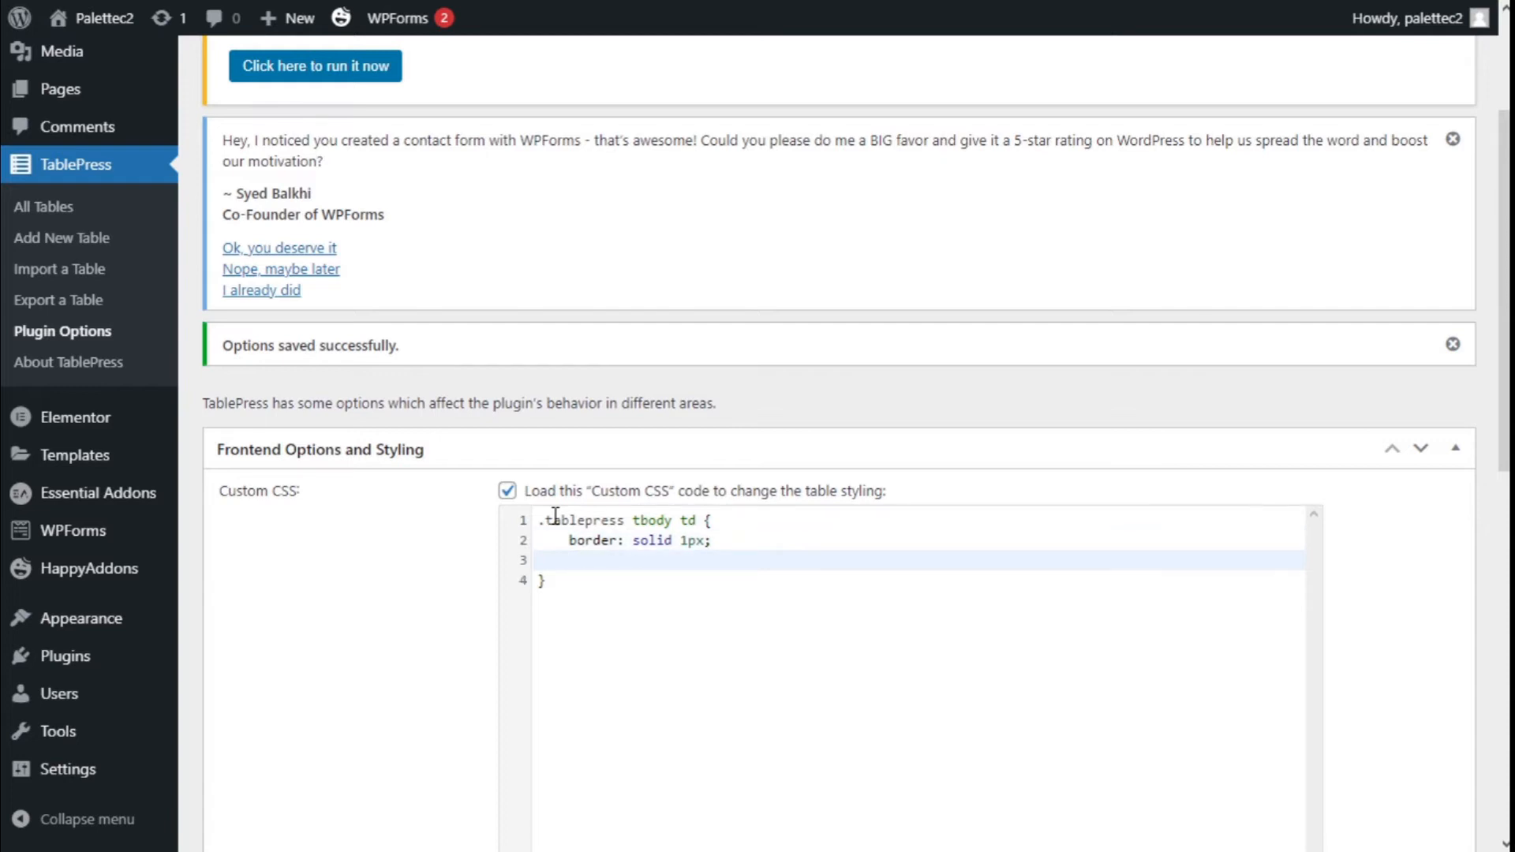
Add 'border-color:red;' to the tbody td rule, completing the red cell border.
text(b)
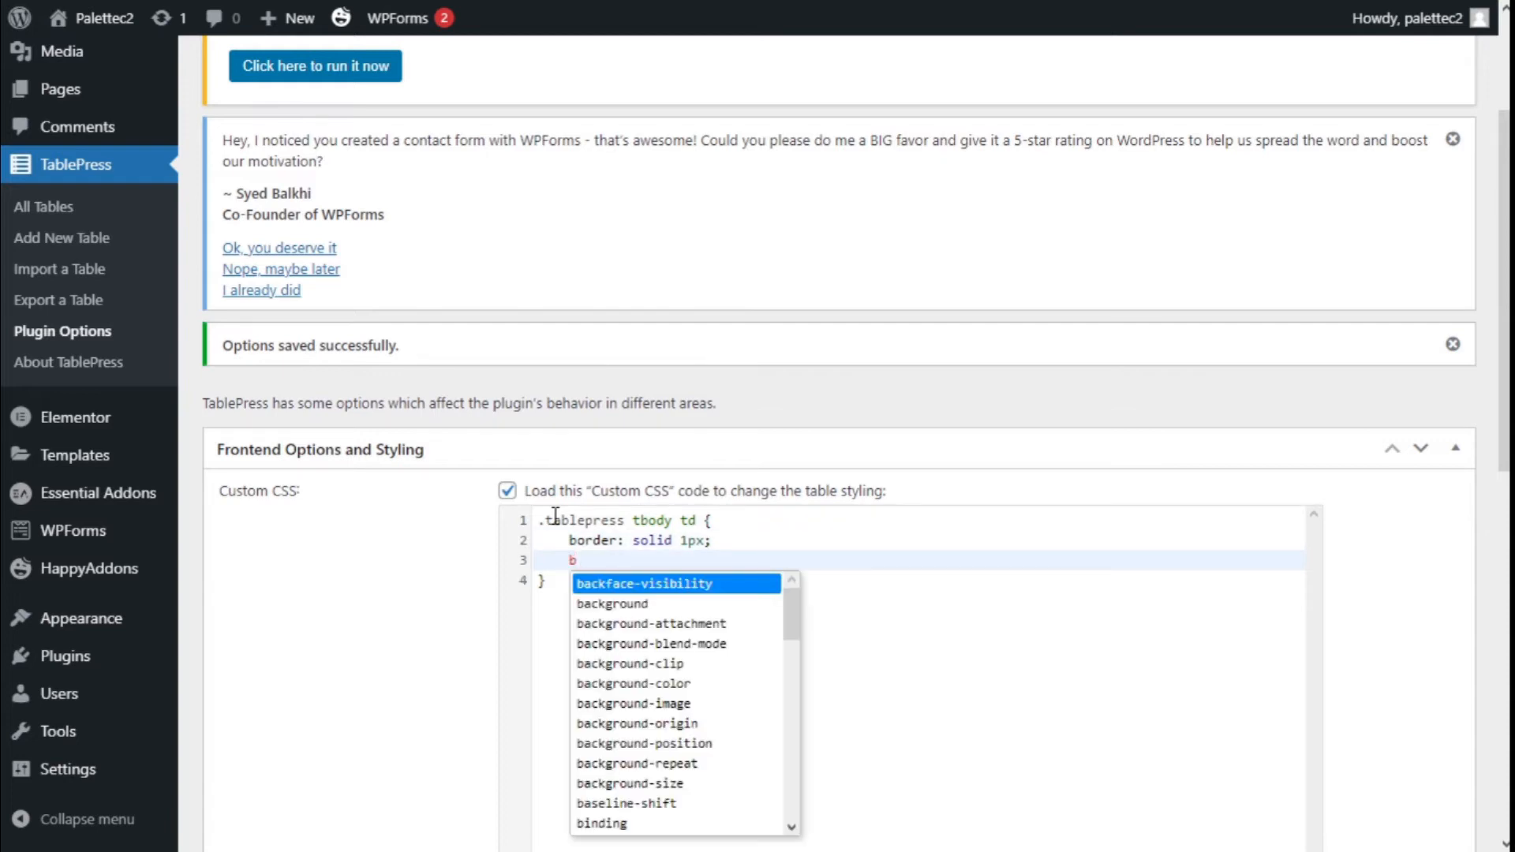
text(order-color:)
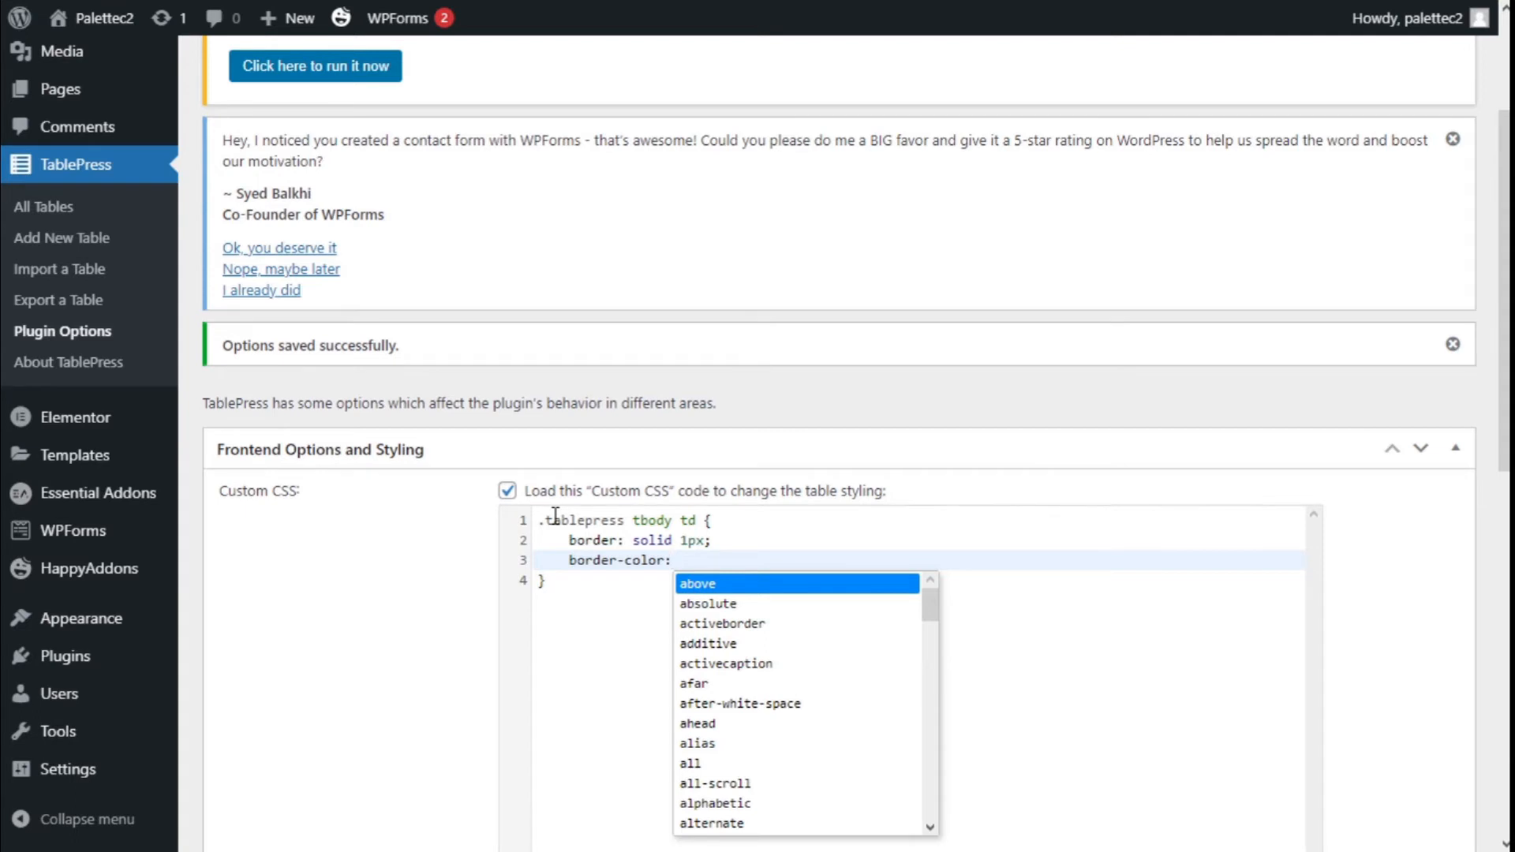
text(r)
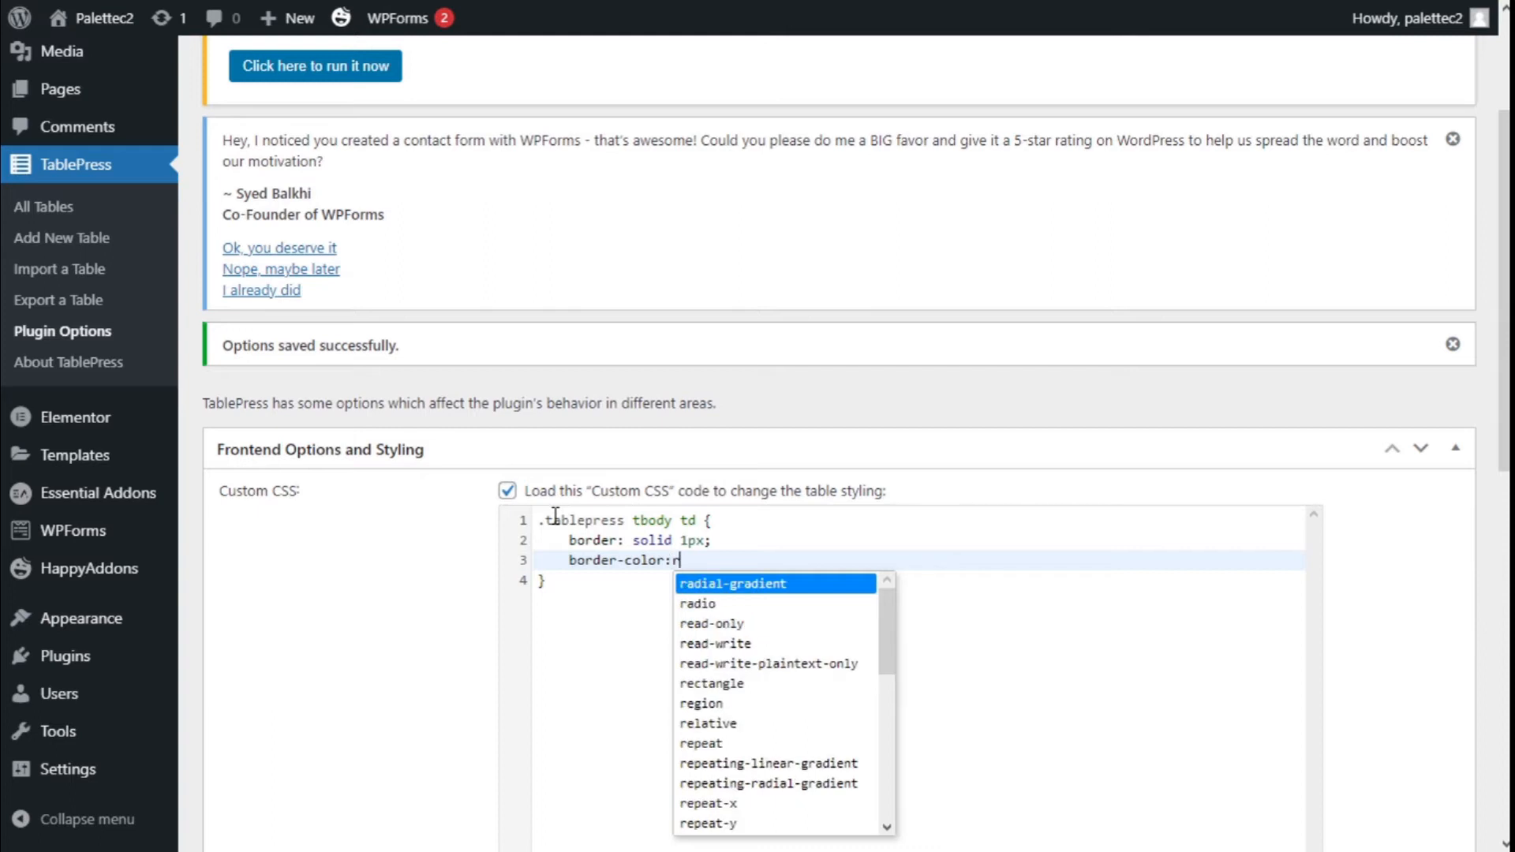
text(ed)
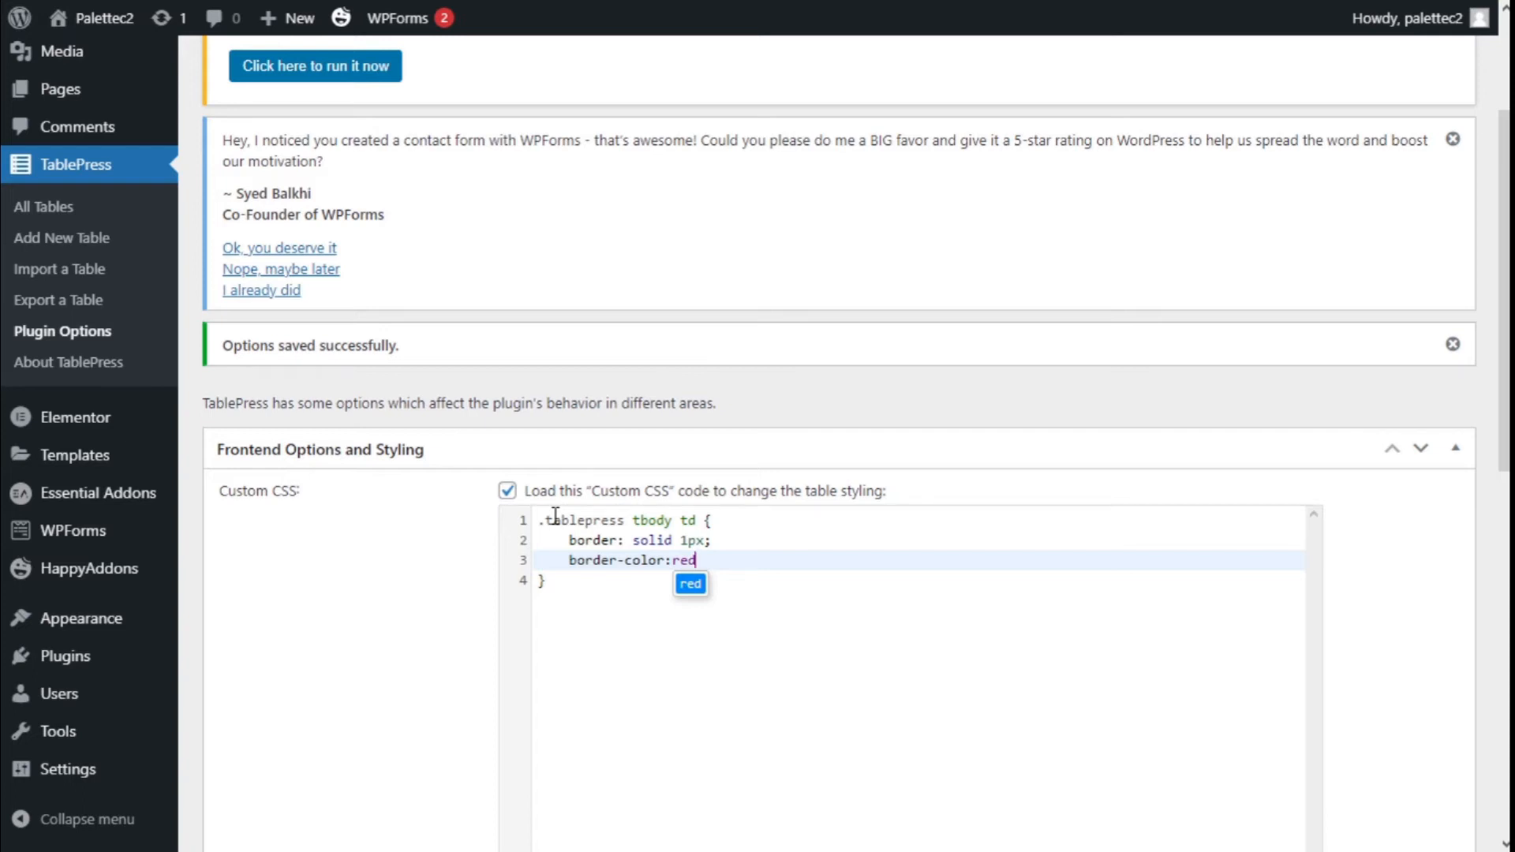
text(;)
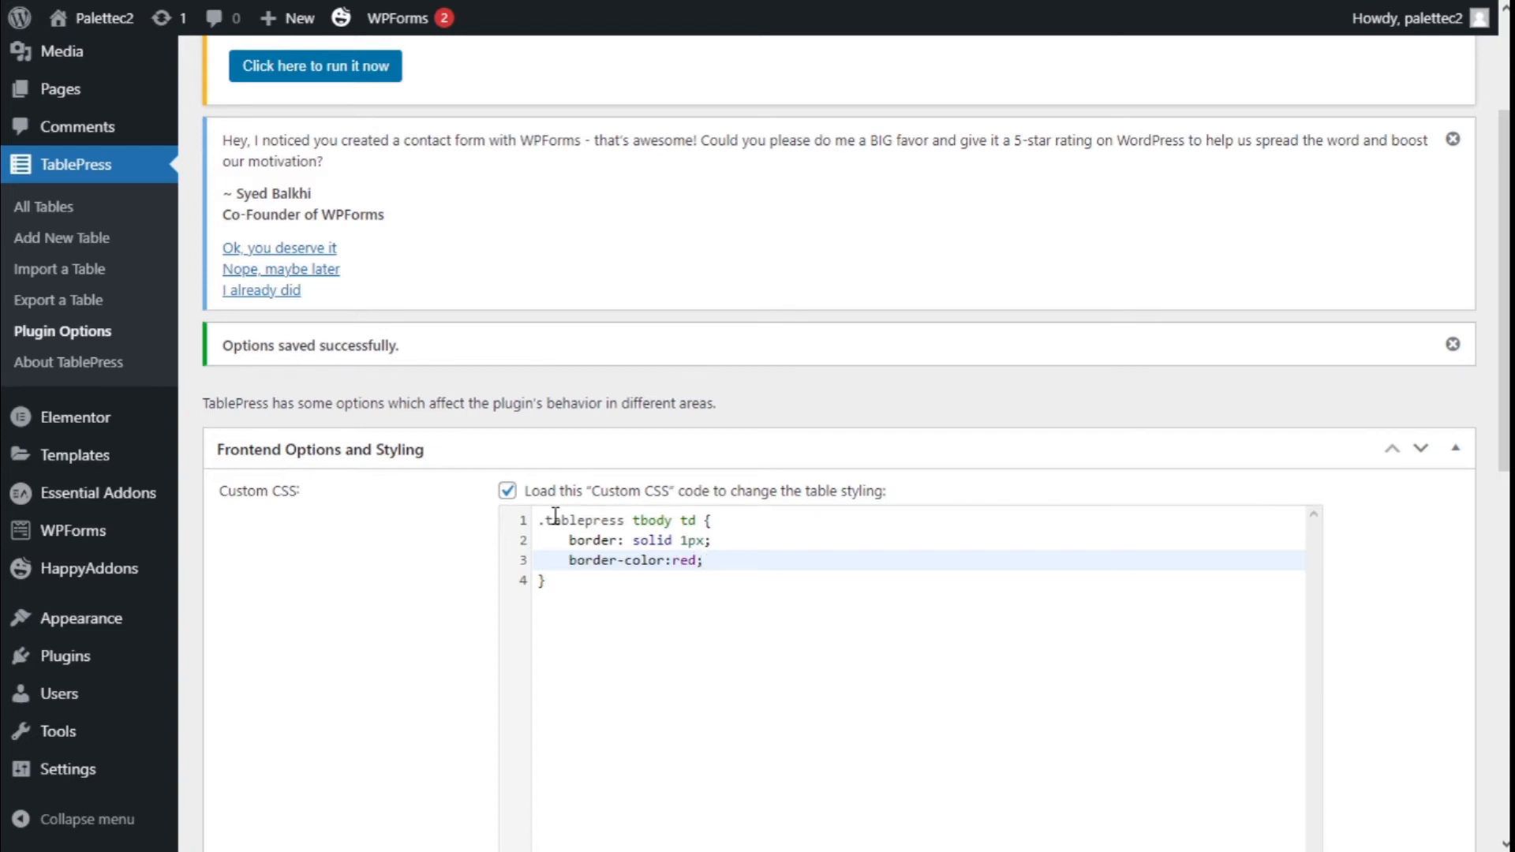
click(545, 579)
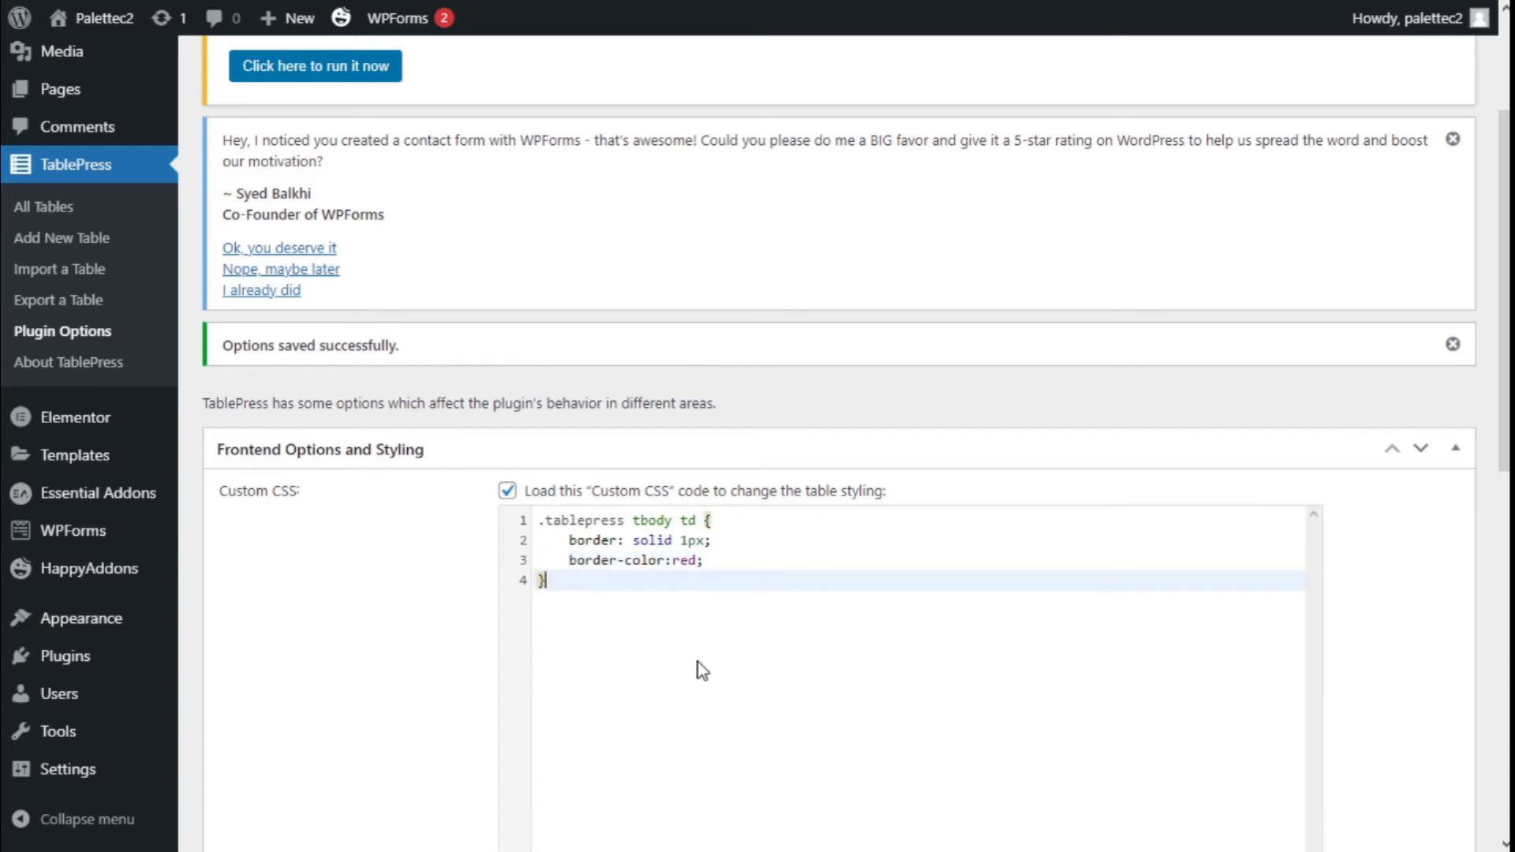
mouse_move(644, 644)
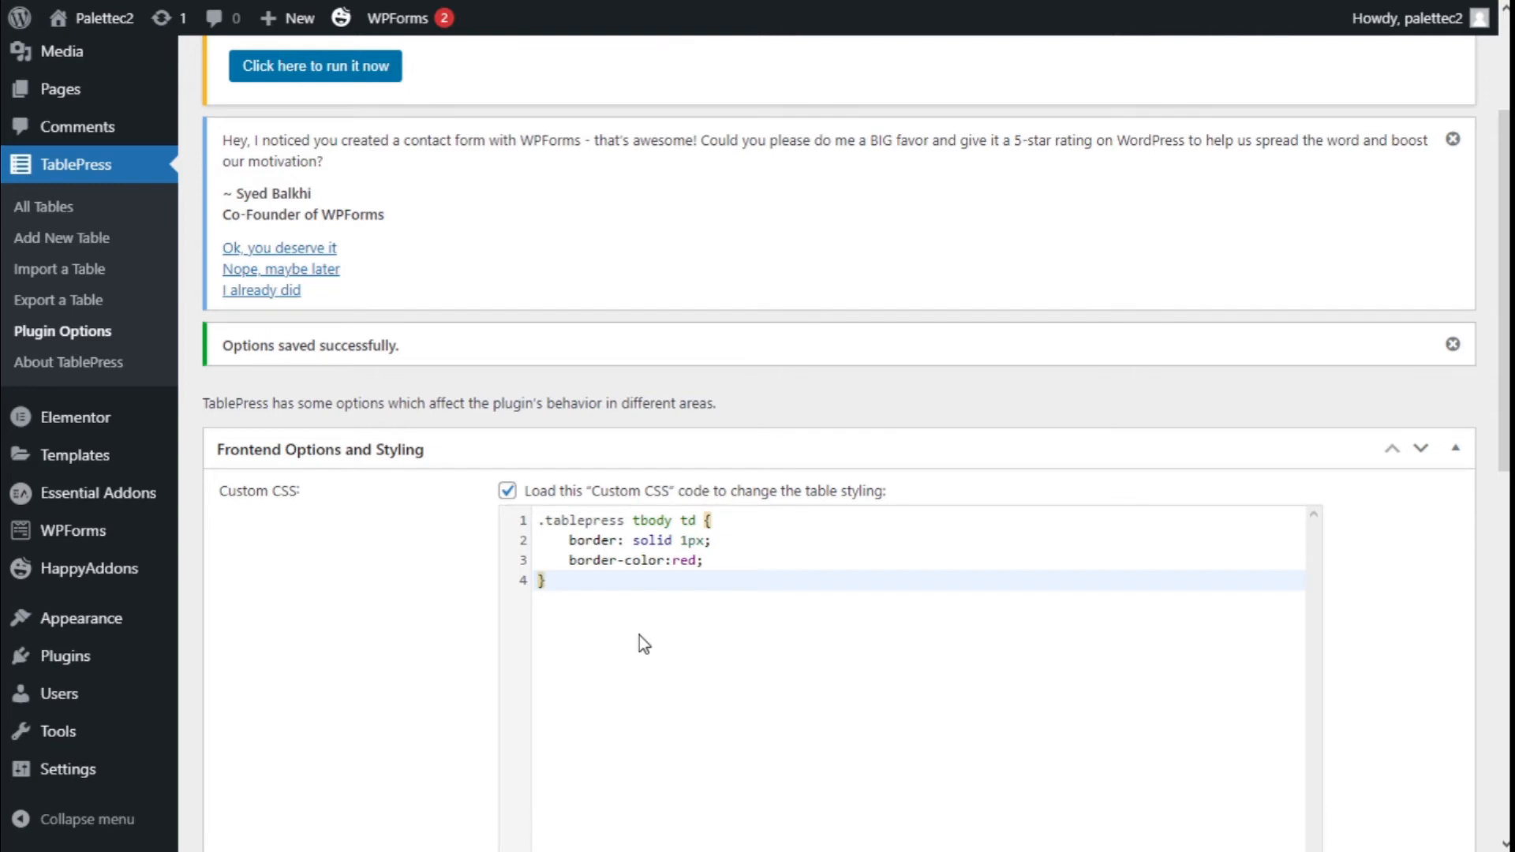
Leave two empty lines after the finished tbody td rule for a new rule.
click(546, 580)
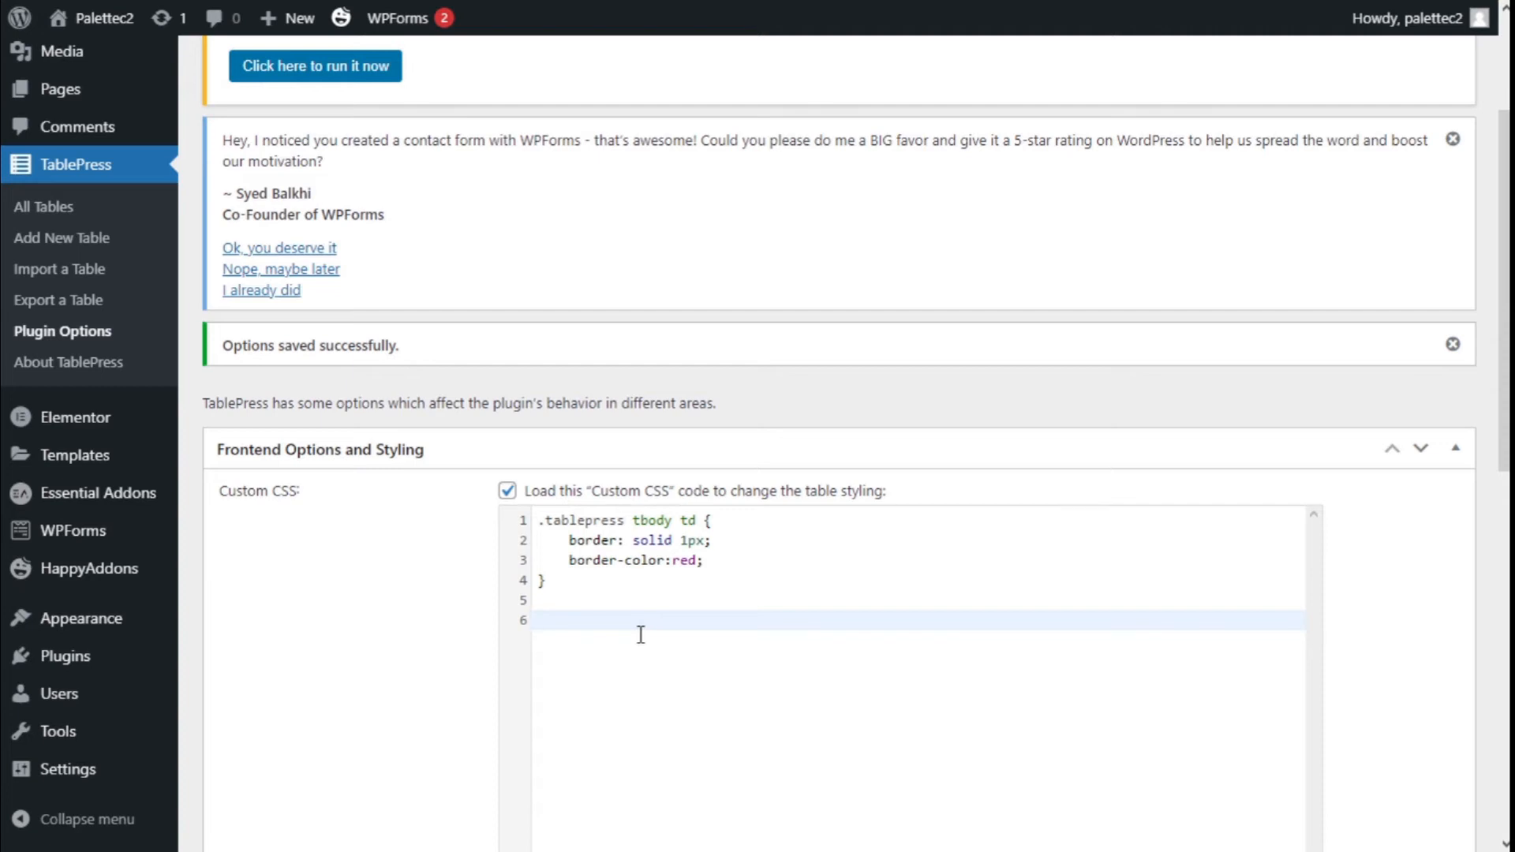
Start a new empty '.tablepress tbody tr { }' rule below the cell rule.
text(.)
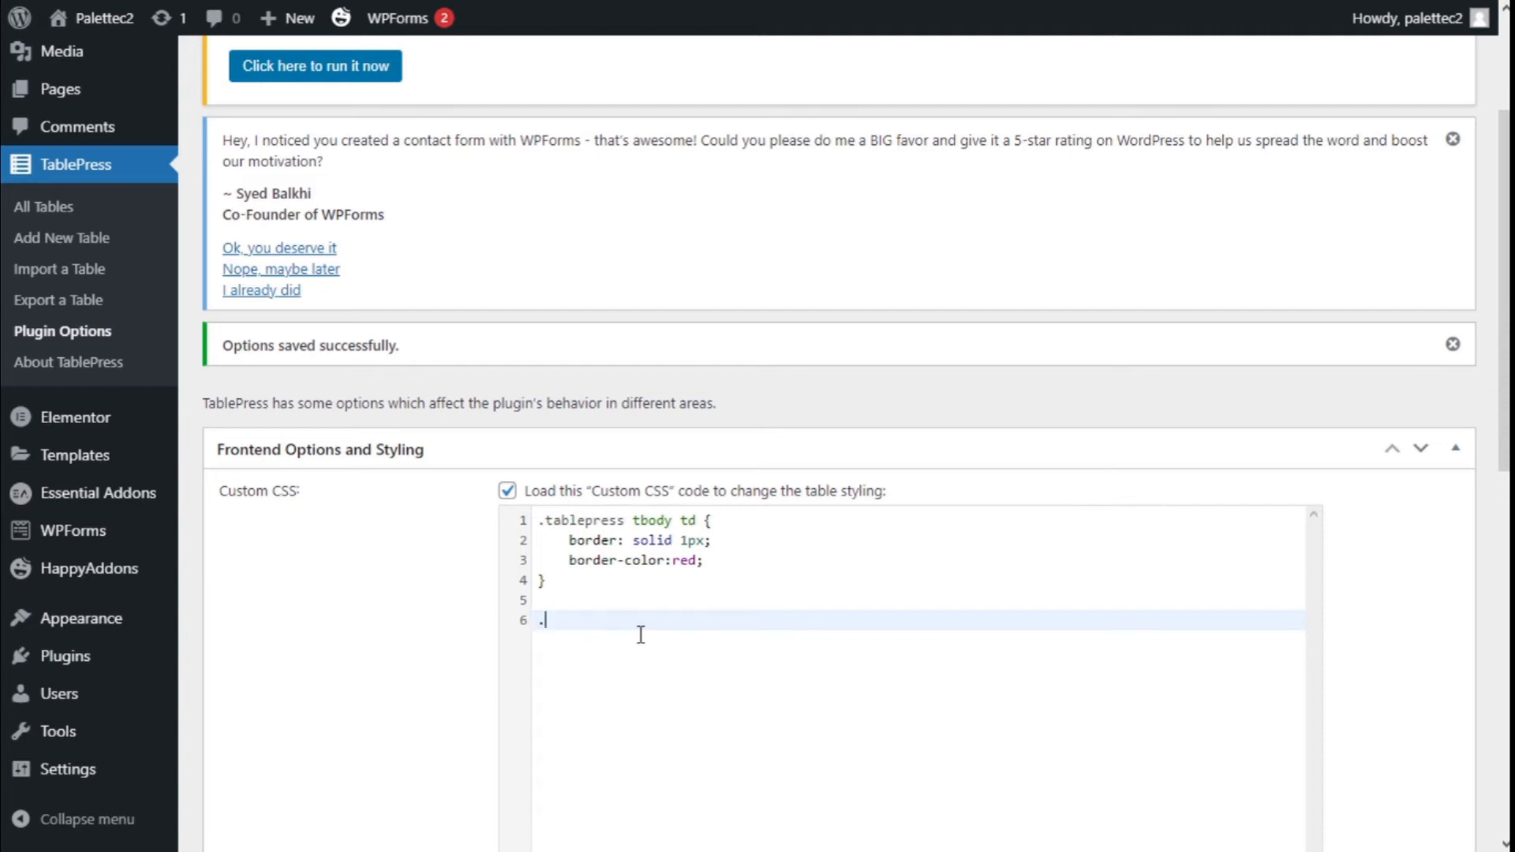
text(tablepress t)
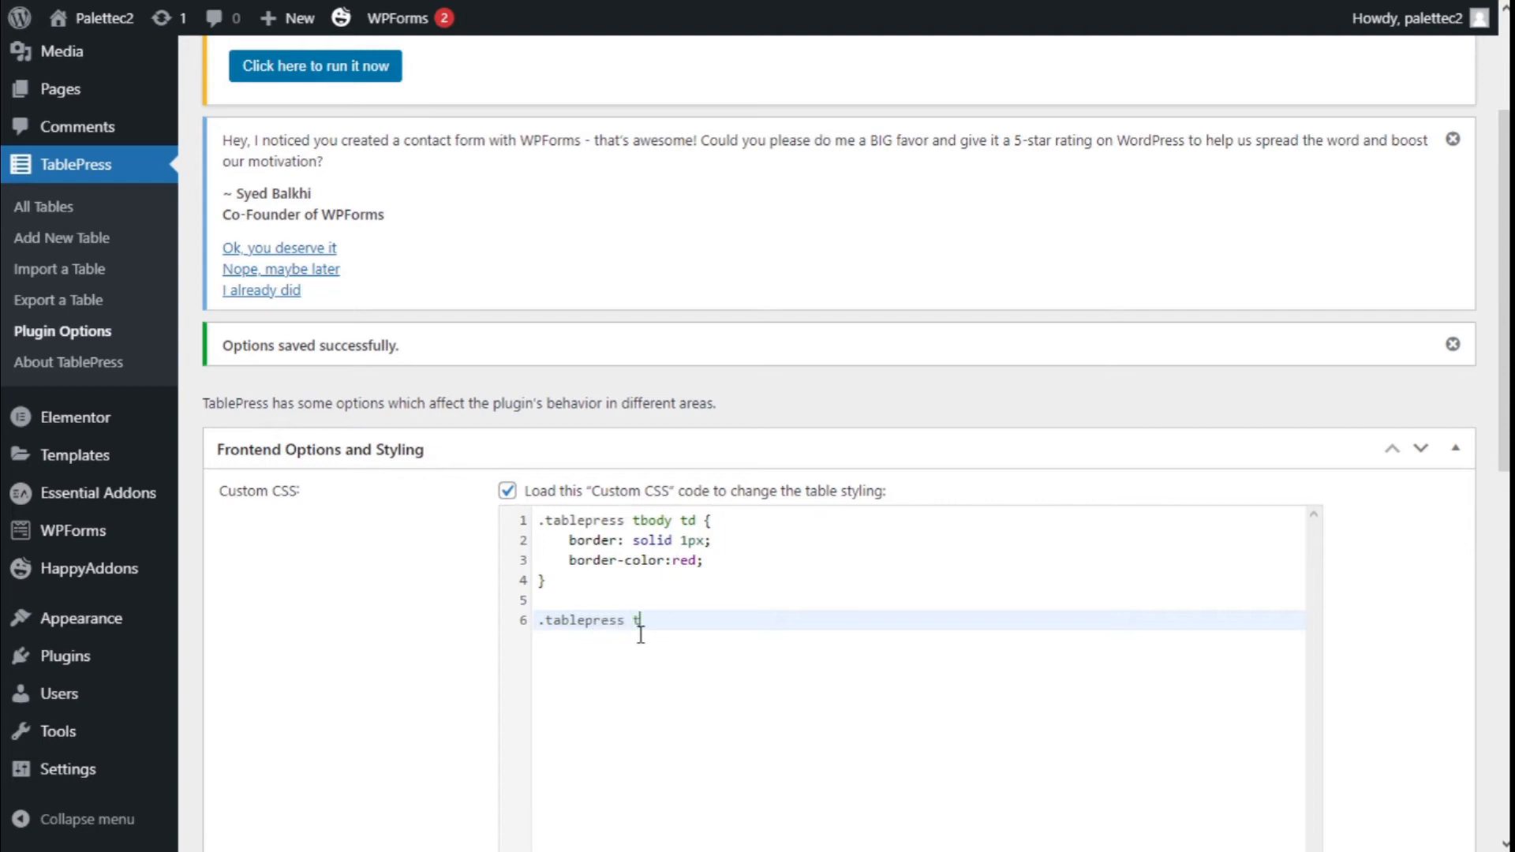
text(bod)
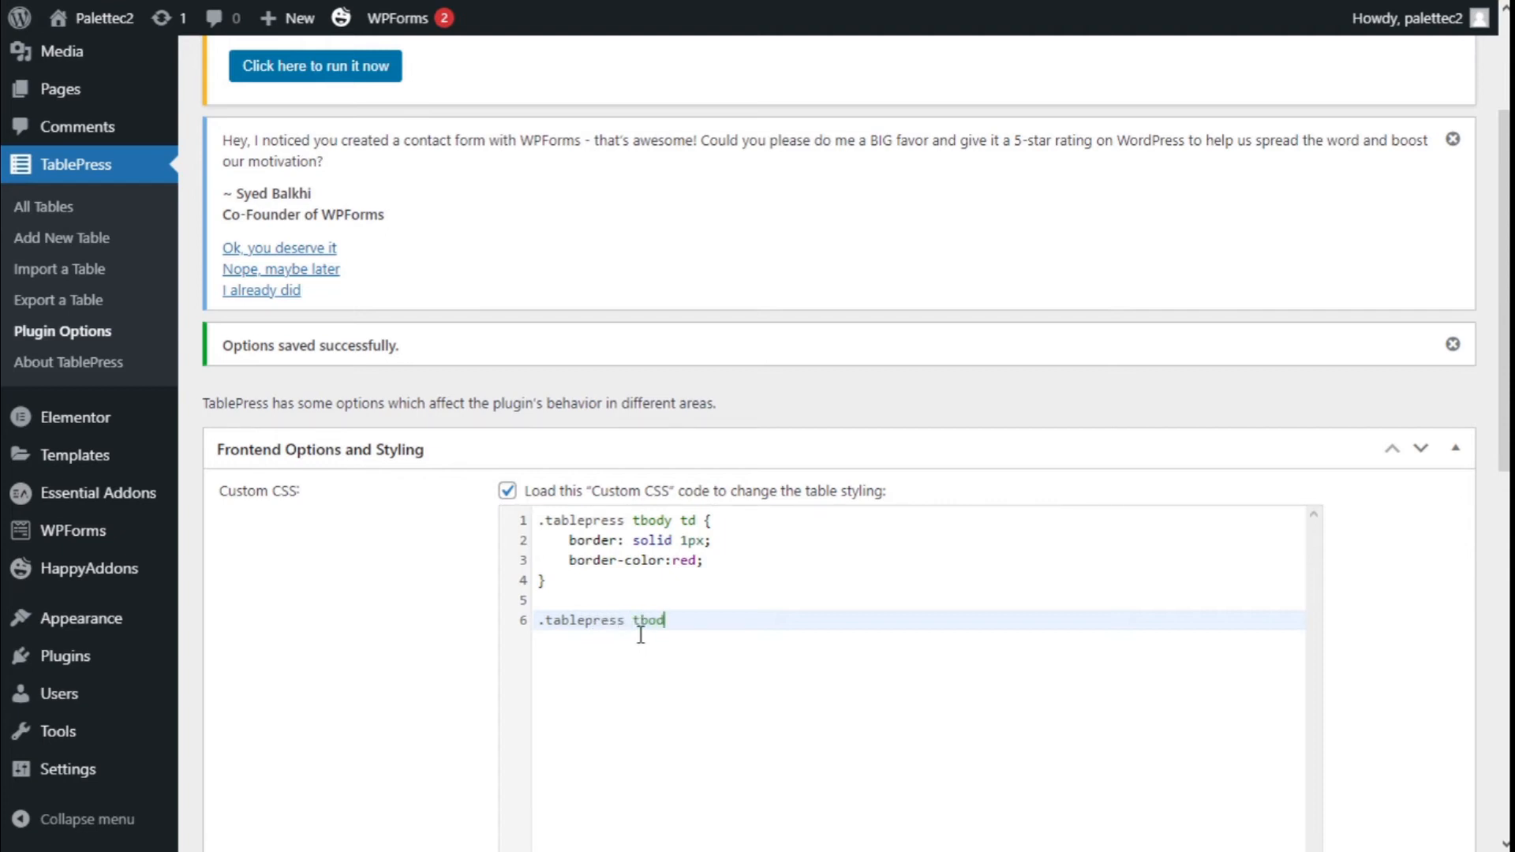
text(y)
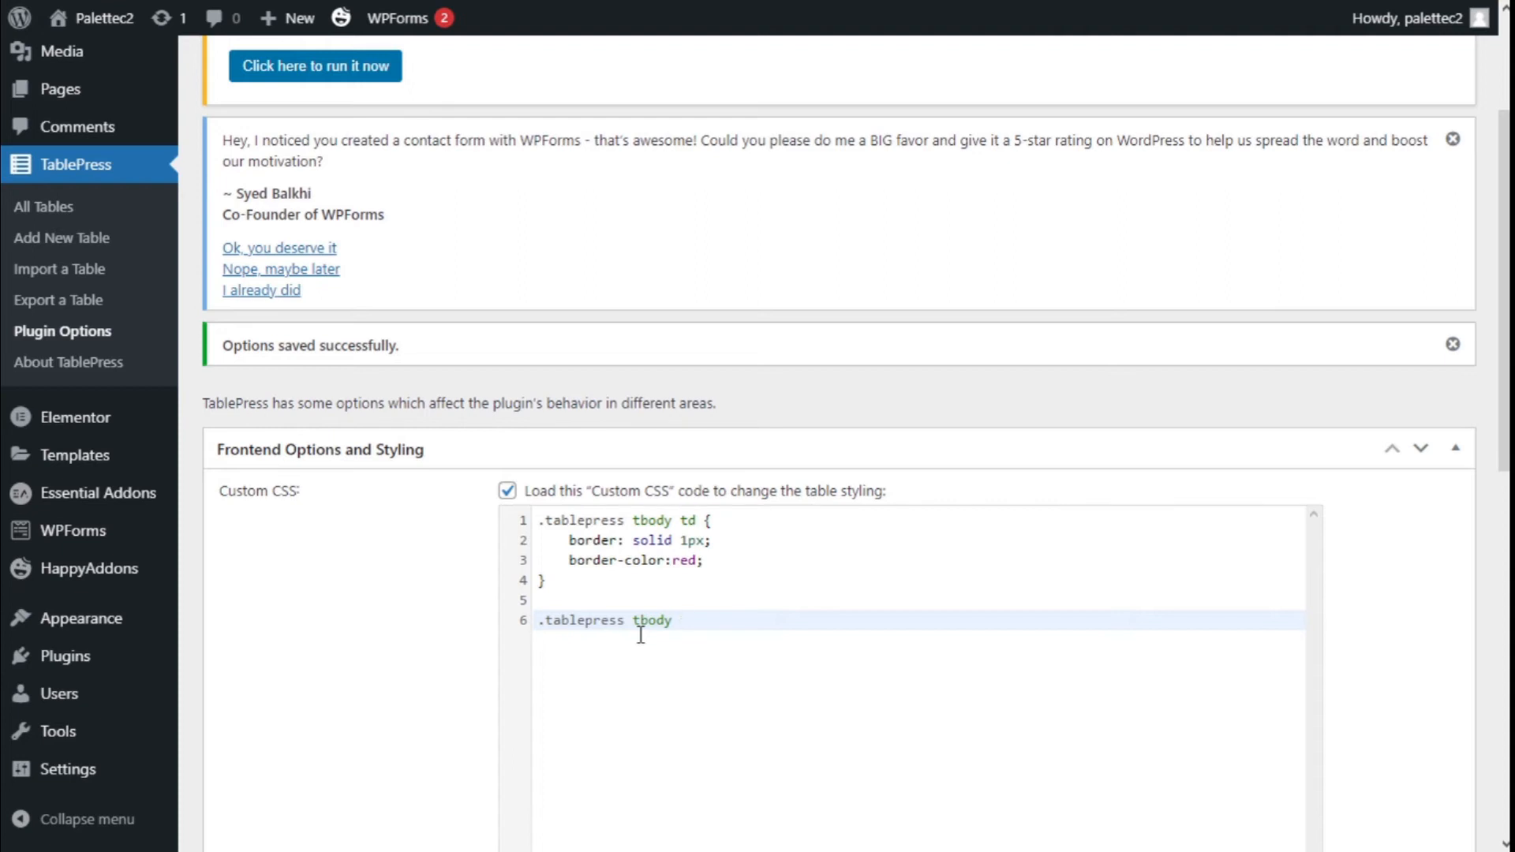
text(tr)
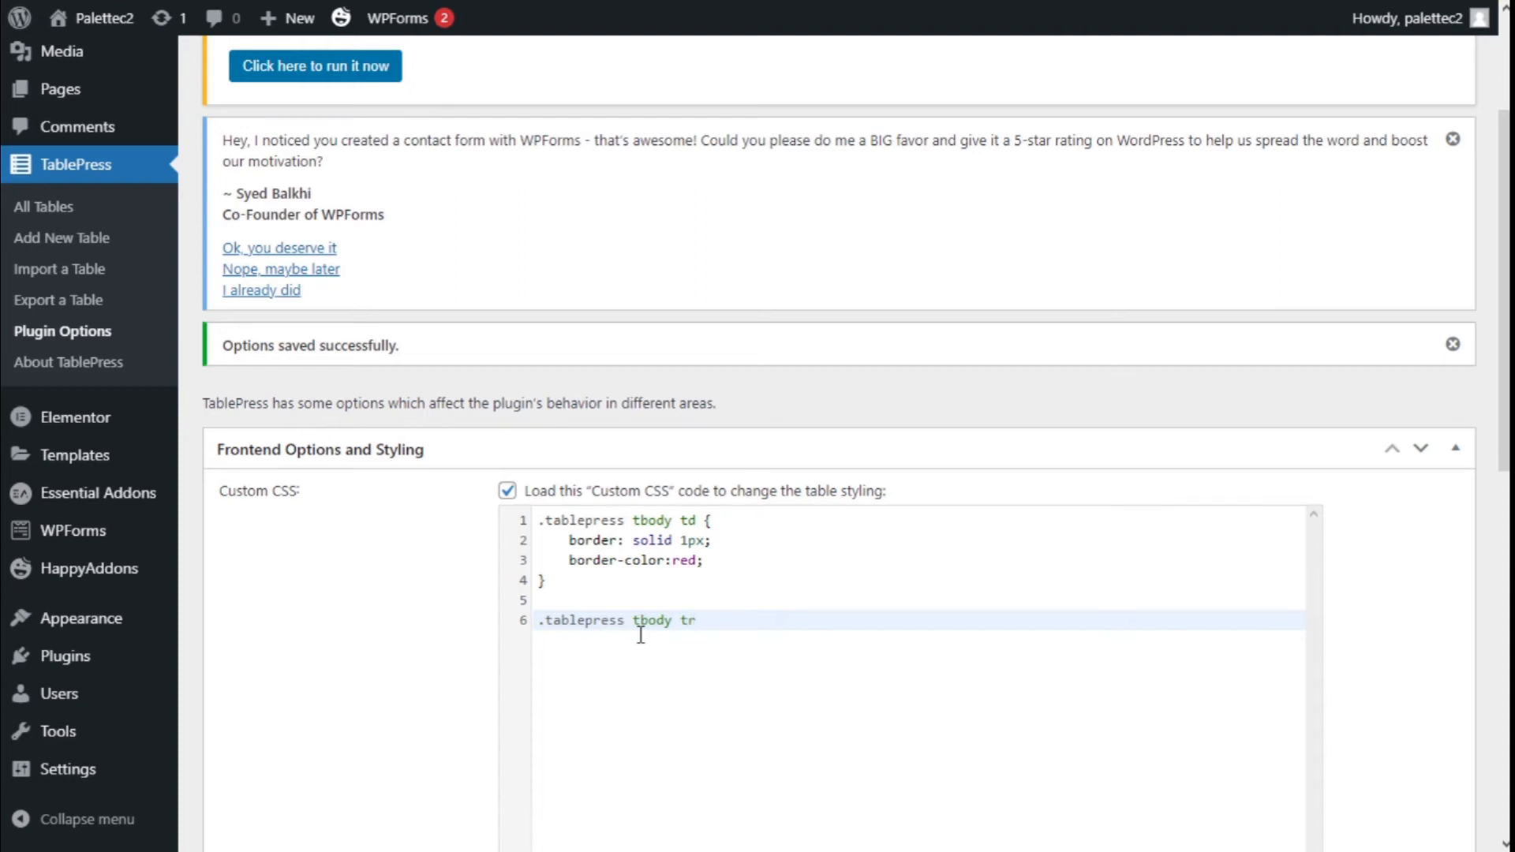
text({})
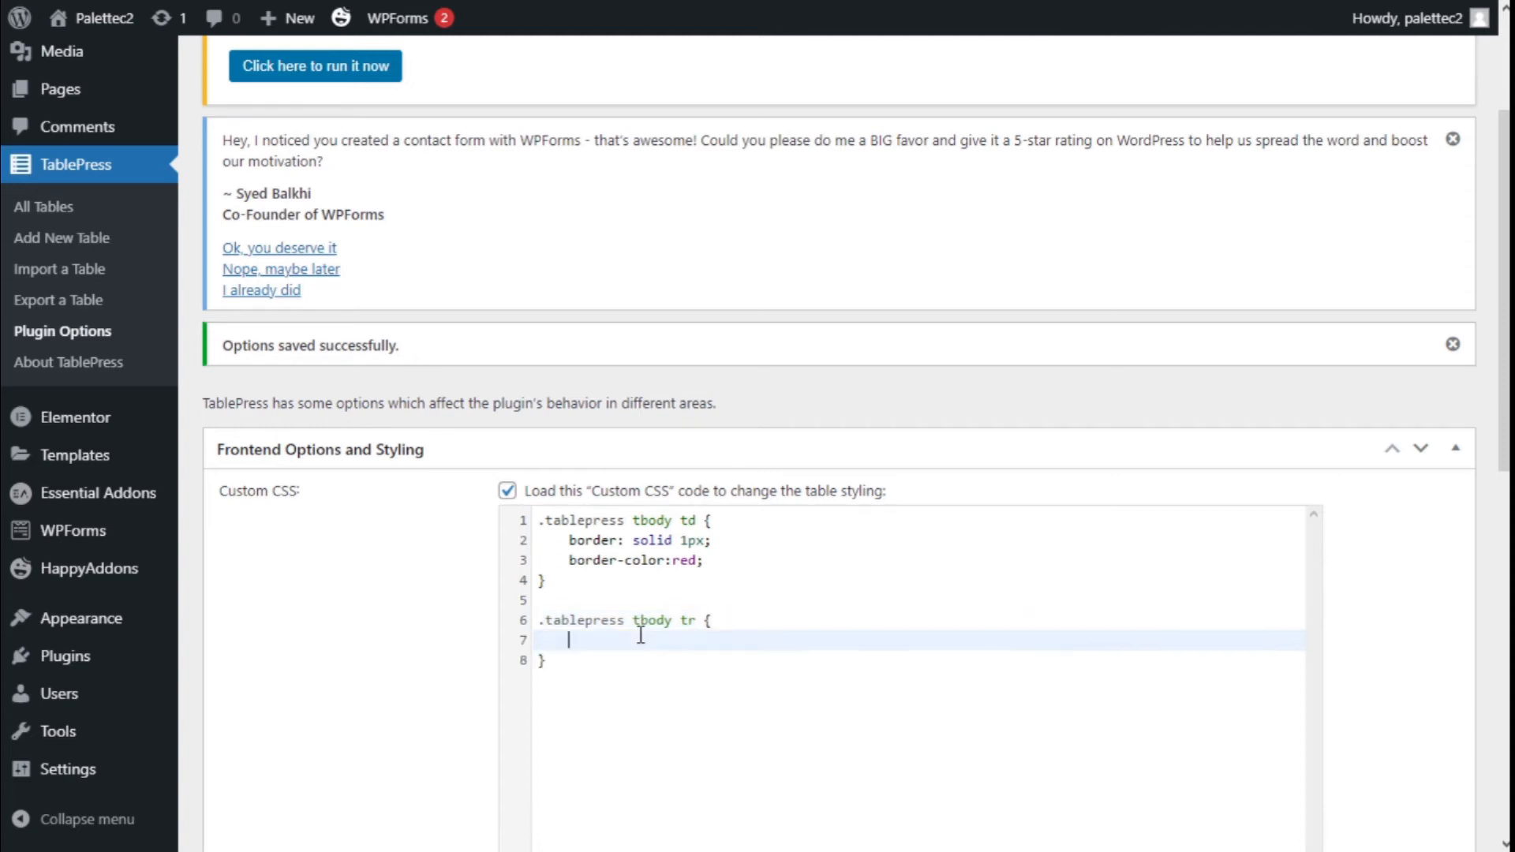
Add a 'border-top: solid 1px;' declaration inside the tbody tr rule.
text(bo)
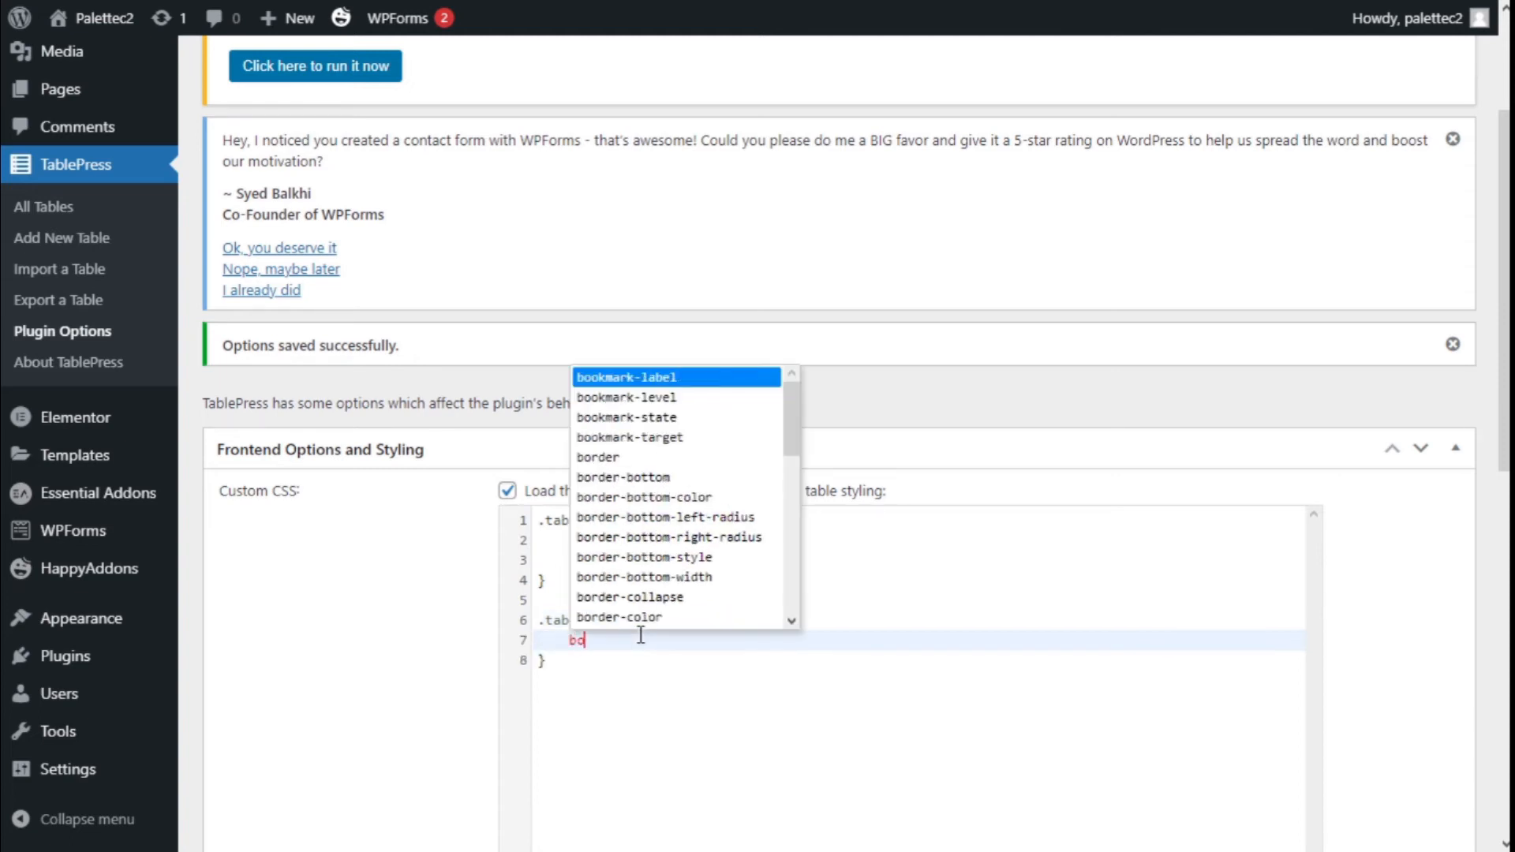
text(rder)
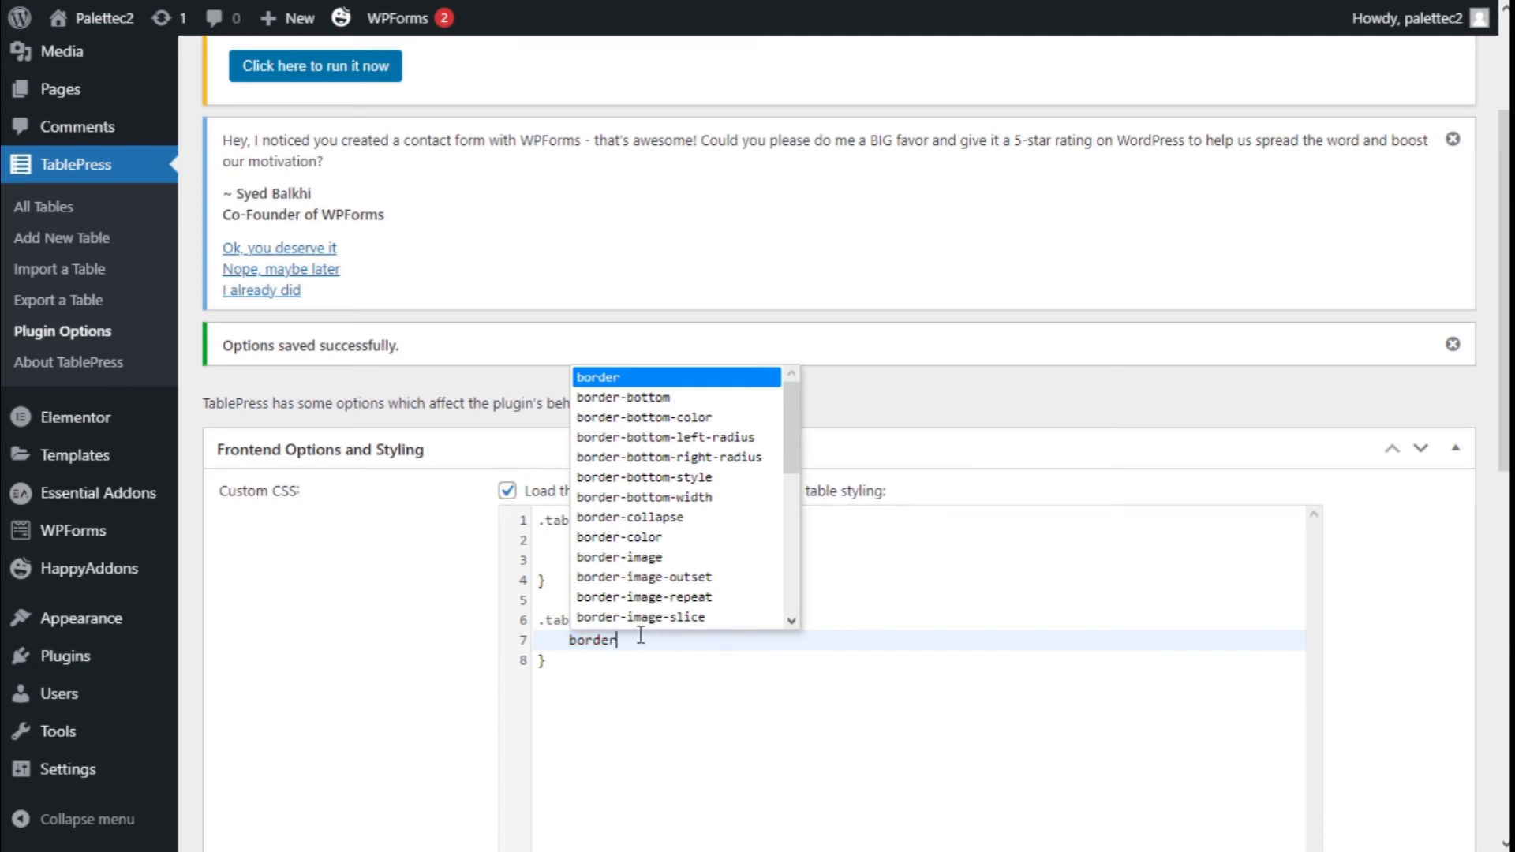
text(-)
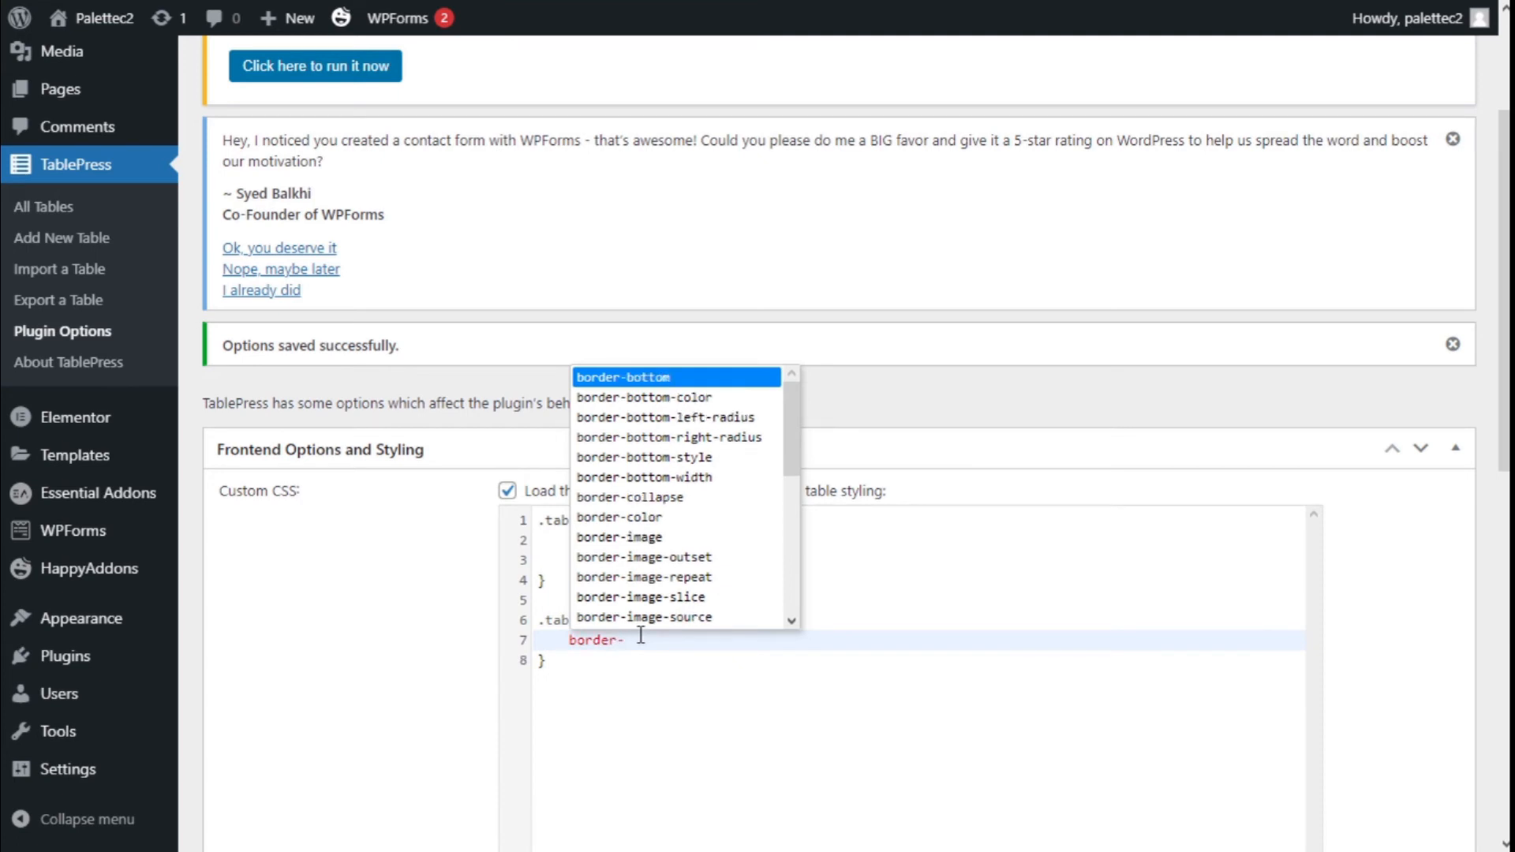
text(to)
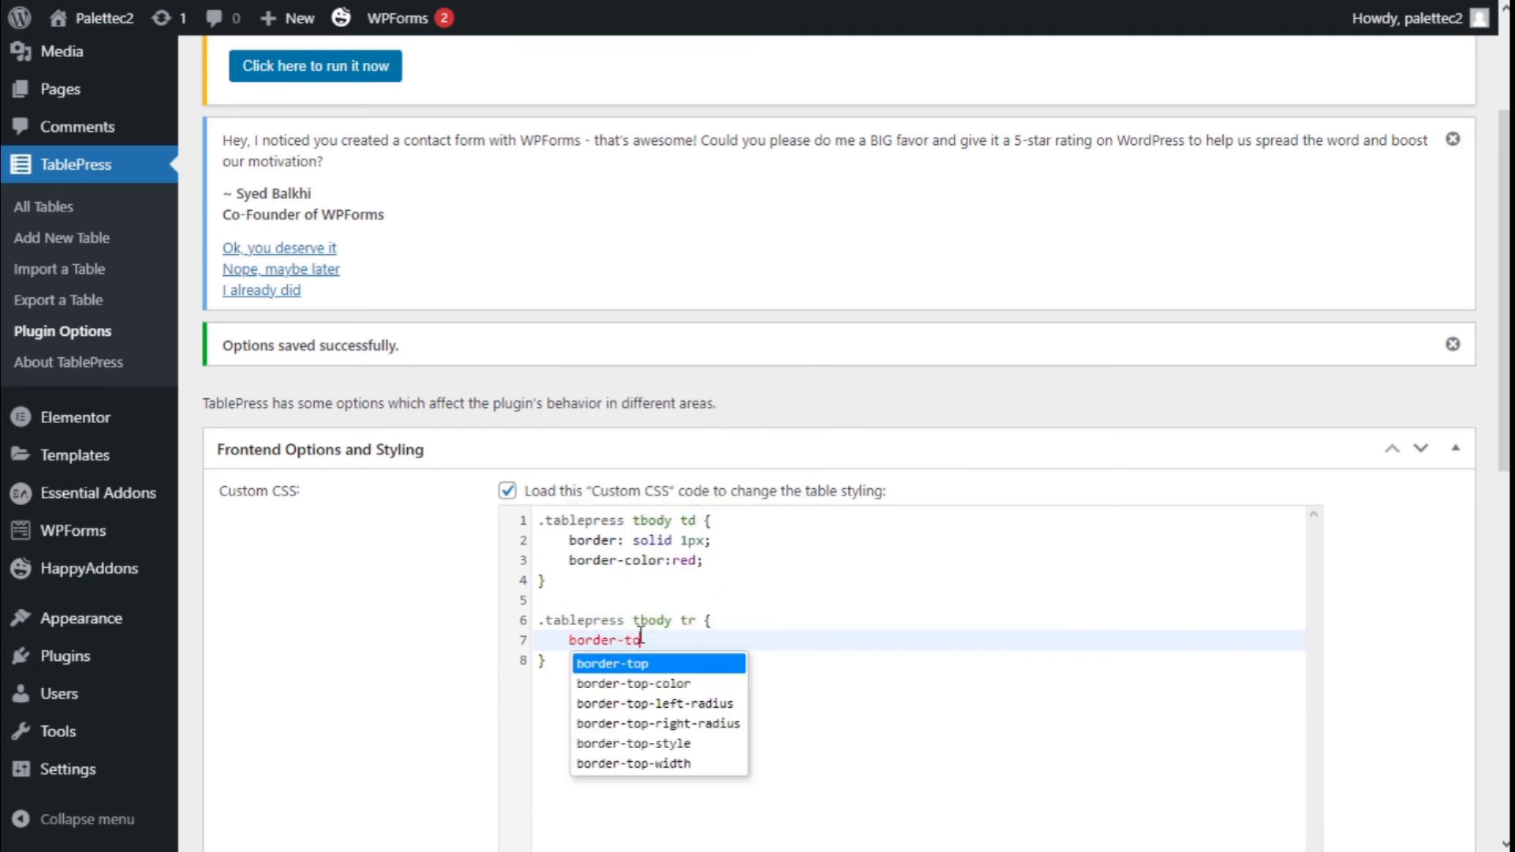
text(p:)
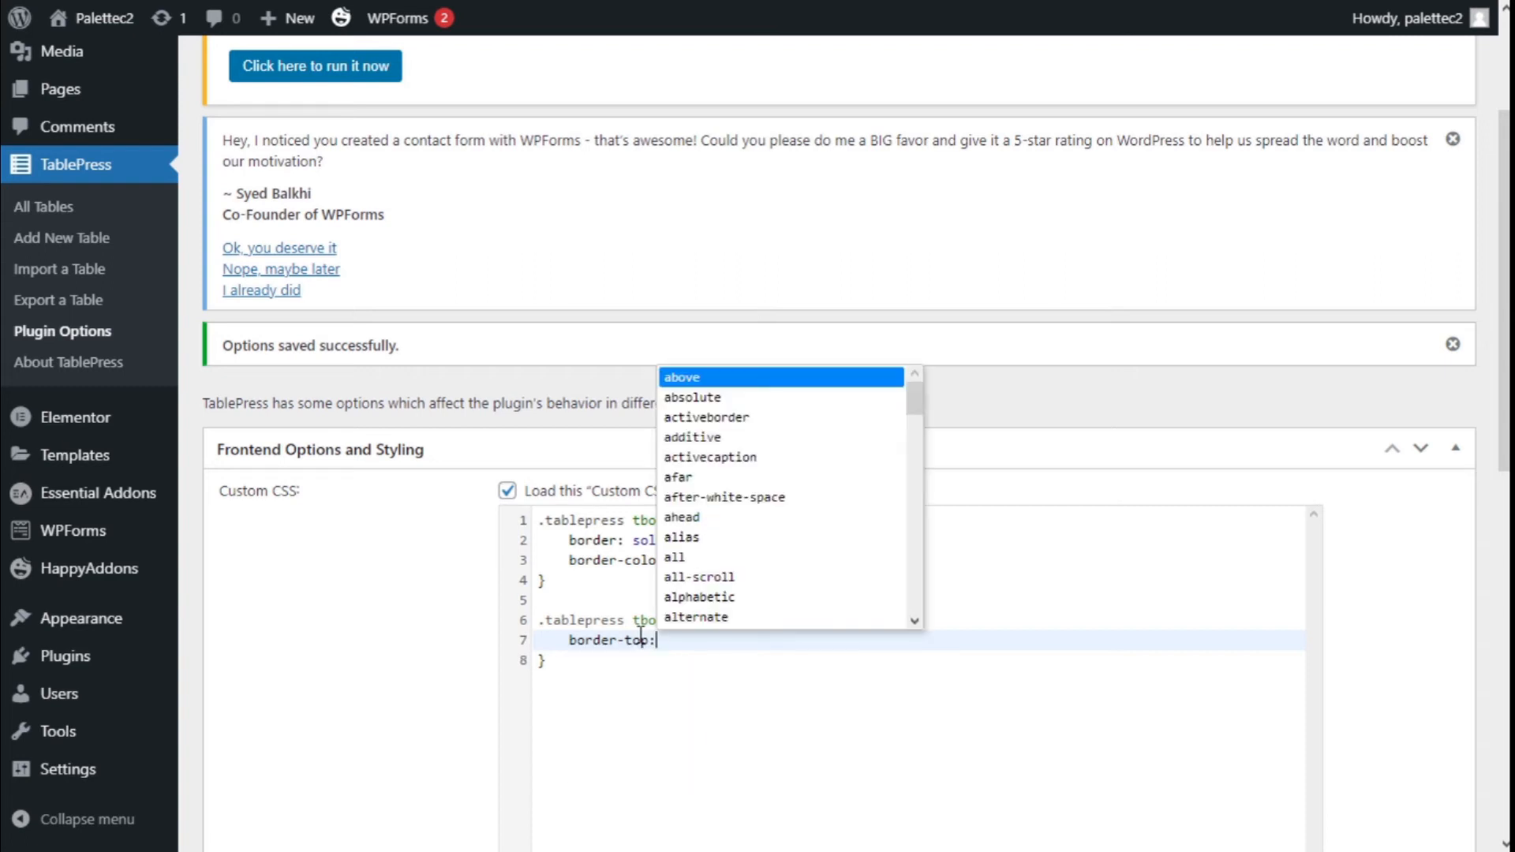
text(solid 1)
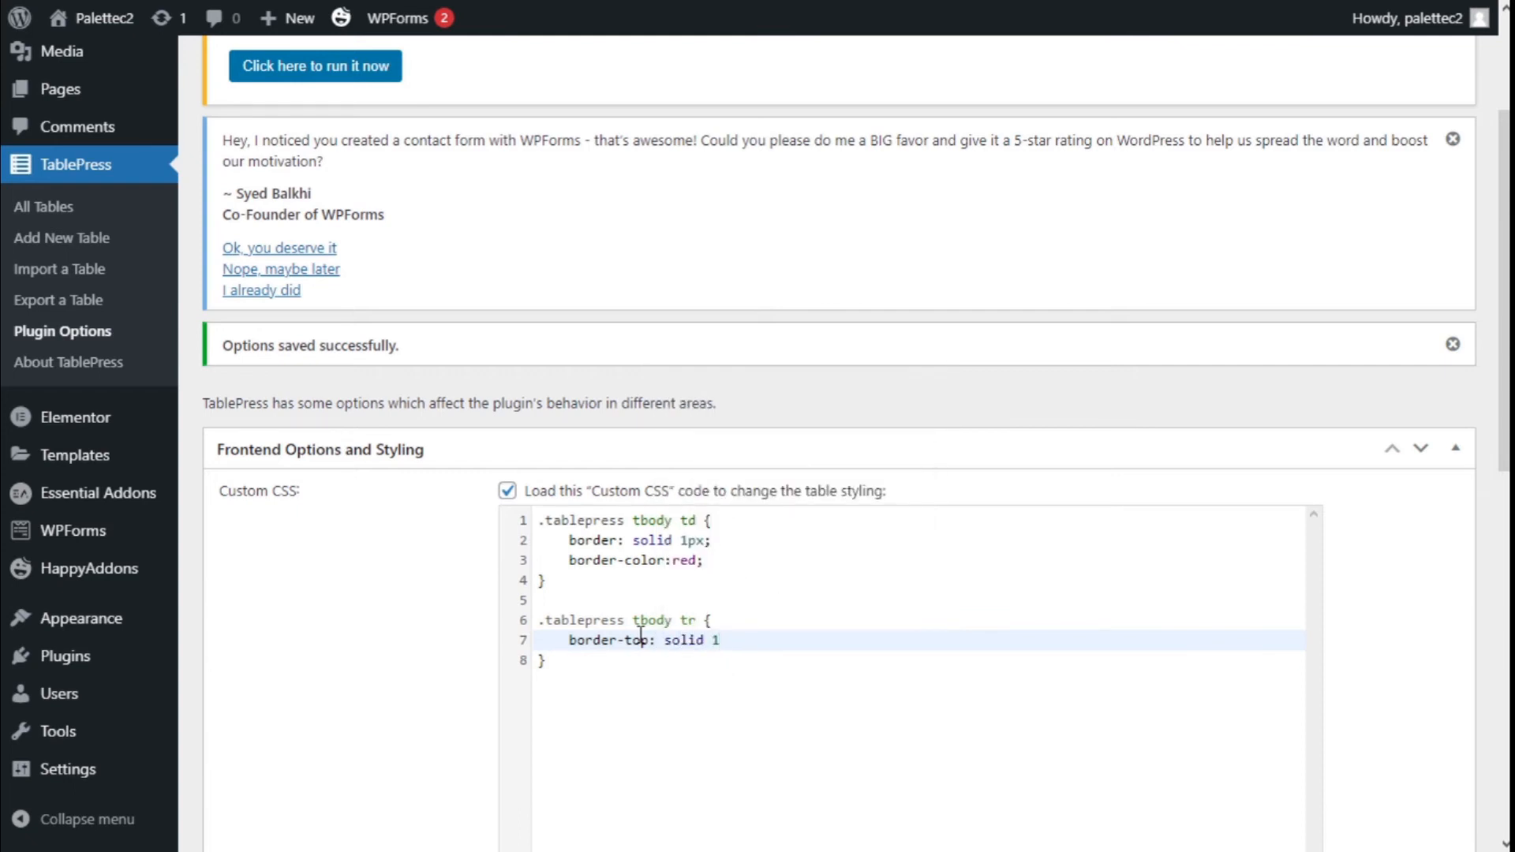
text(px;)
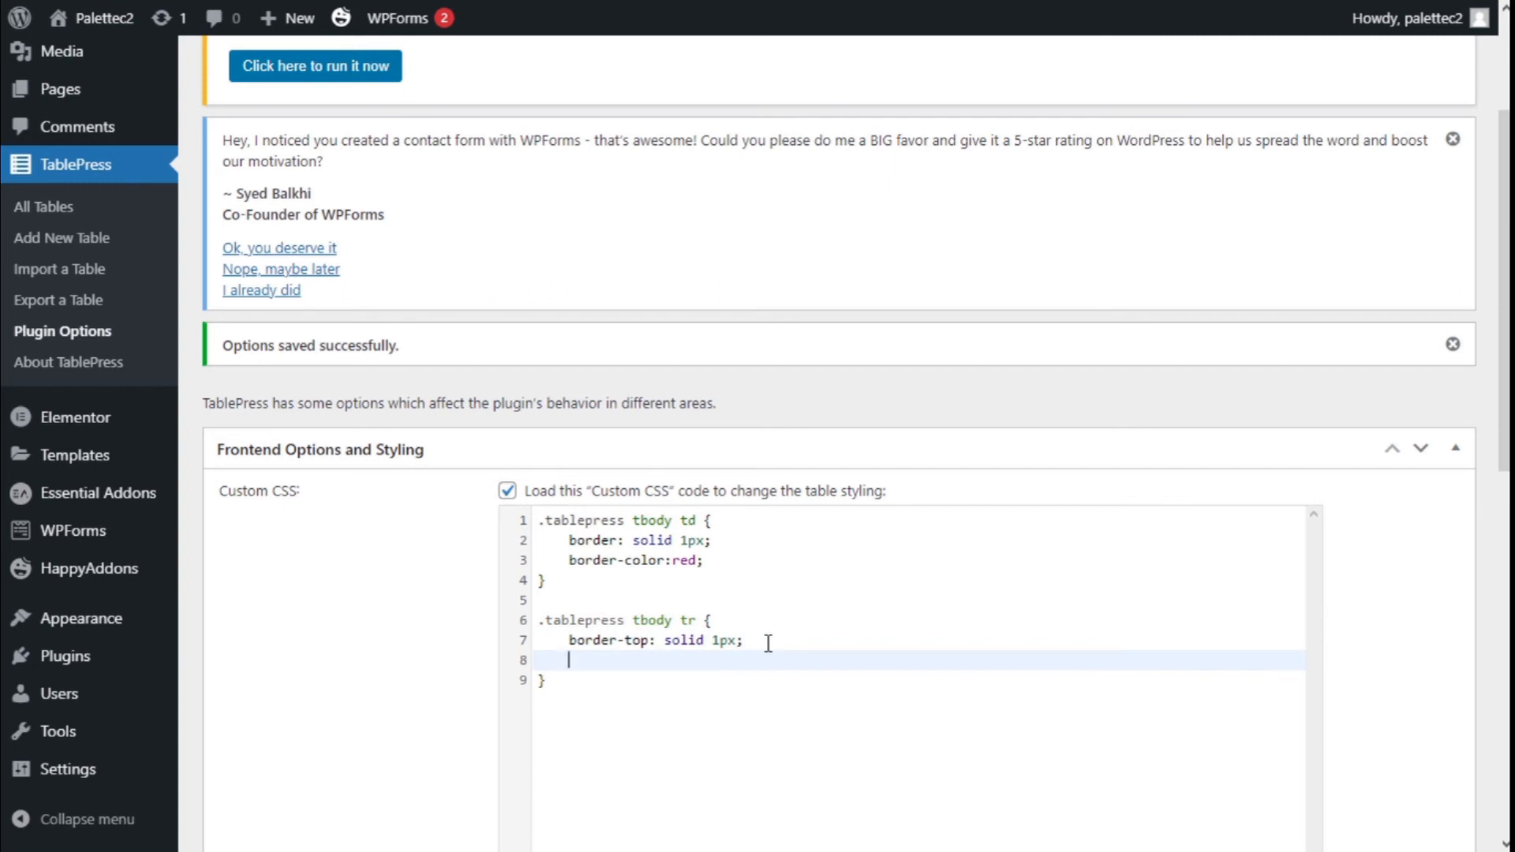
Add 'border-top-color:red;' to the tbody tr rule, making the row borders red.
text(border-ti)
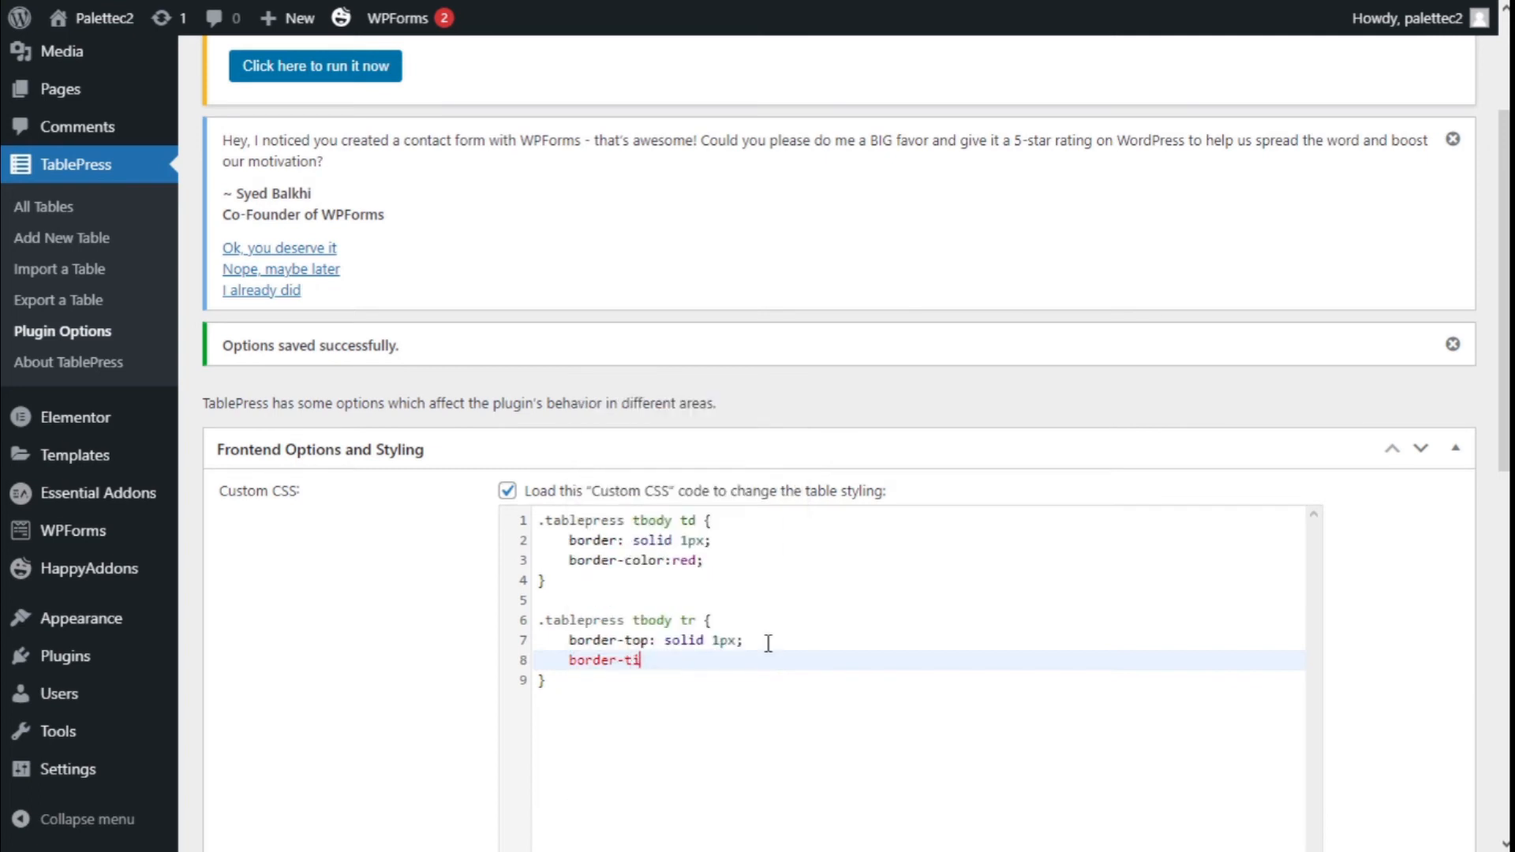
text(op)
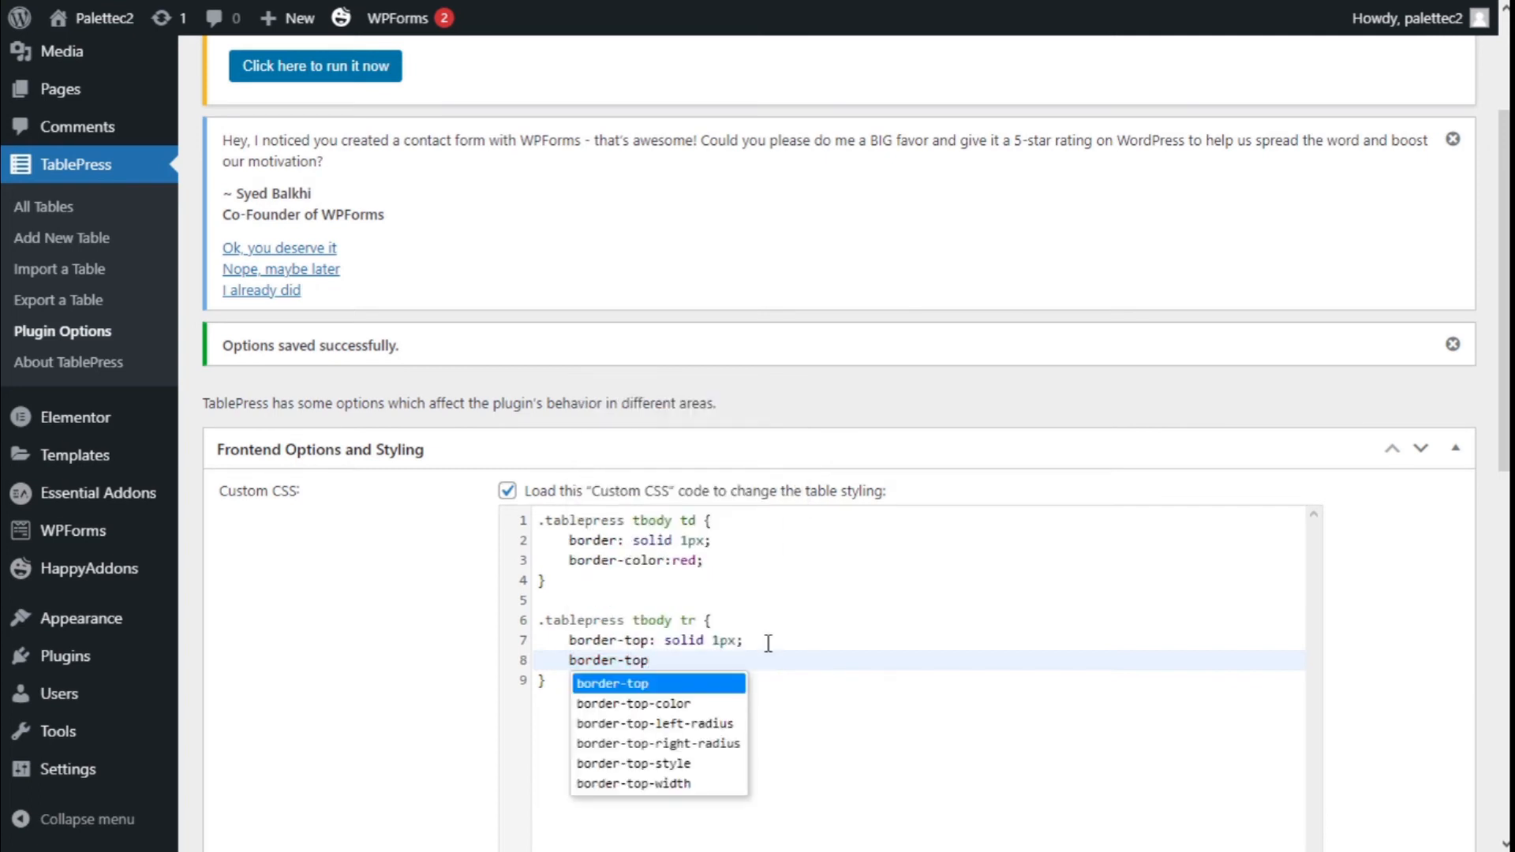
text(-cold)
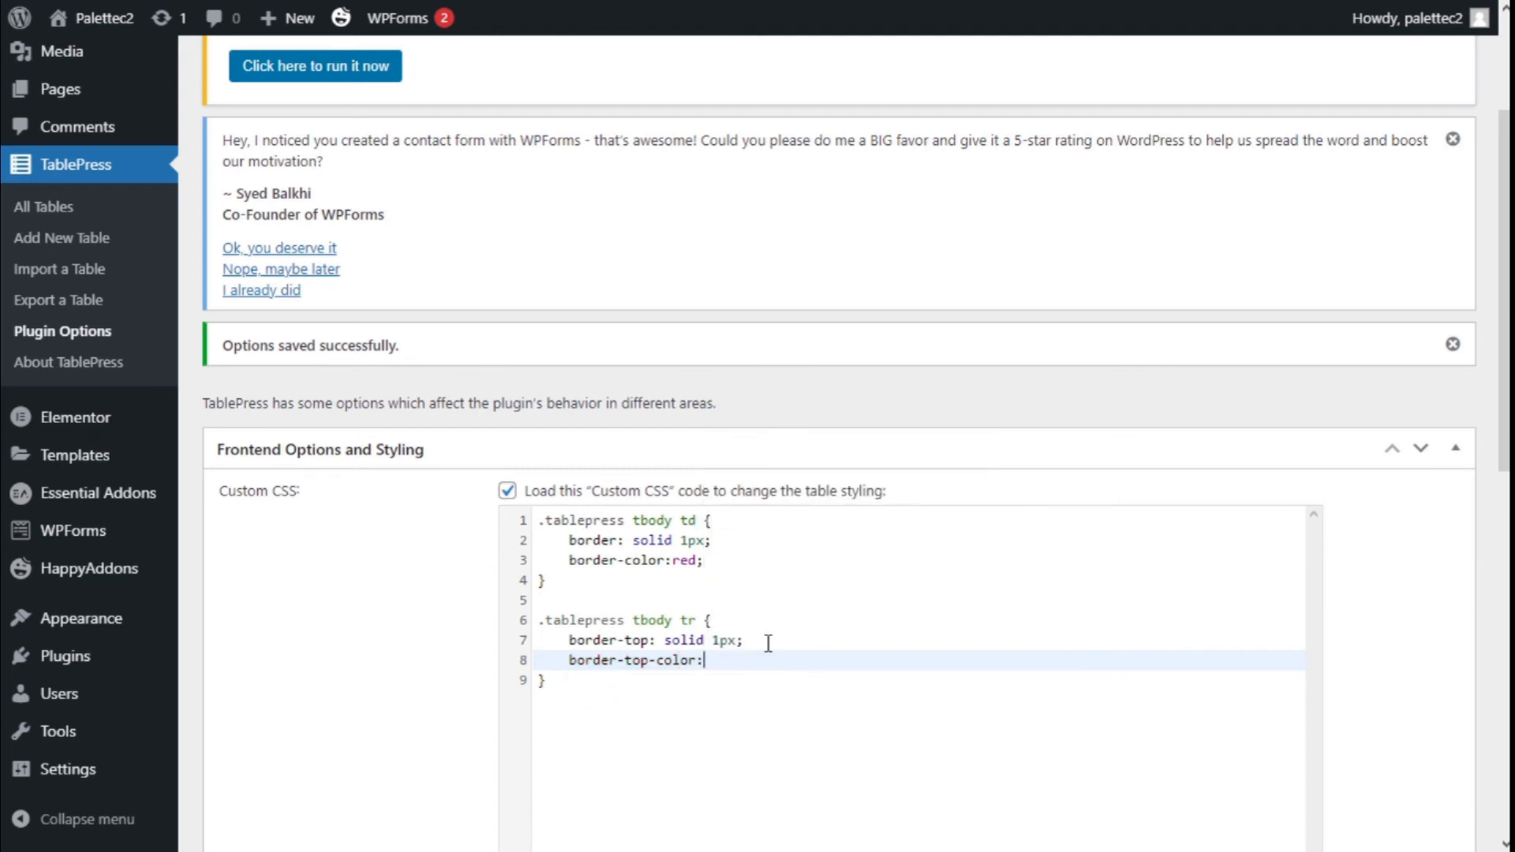
text(red)
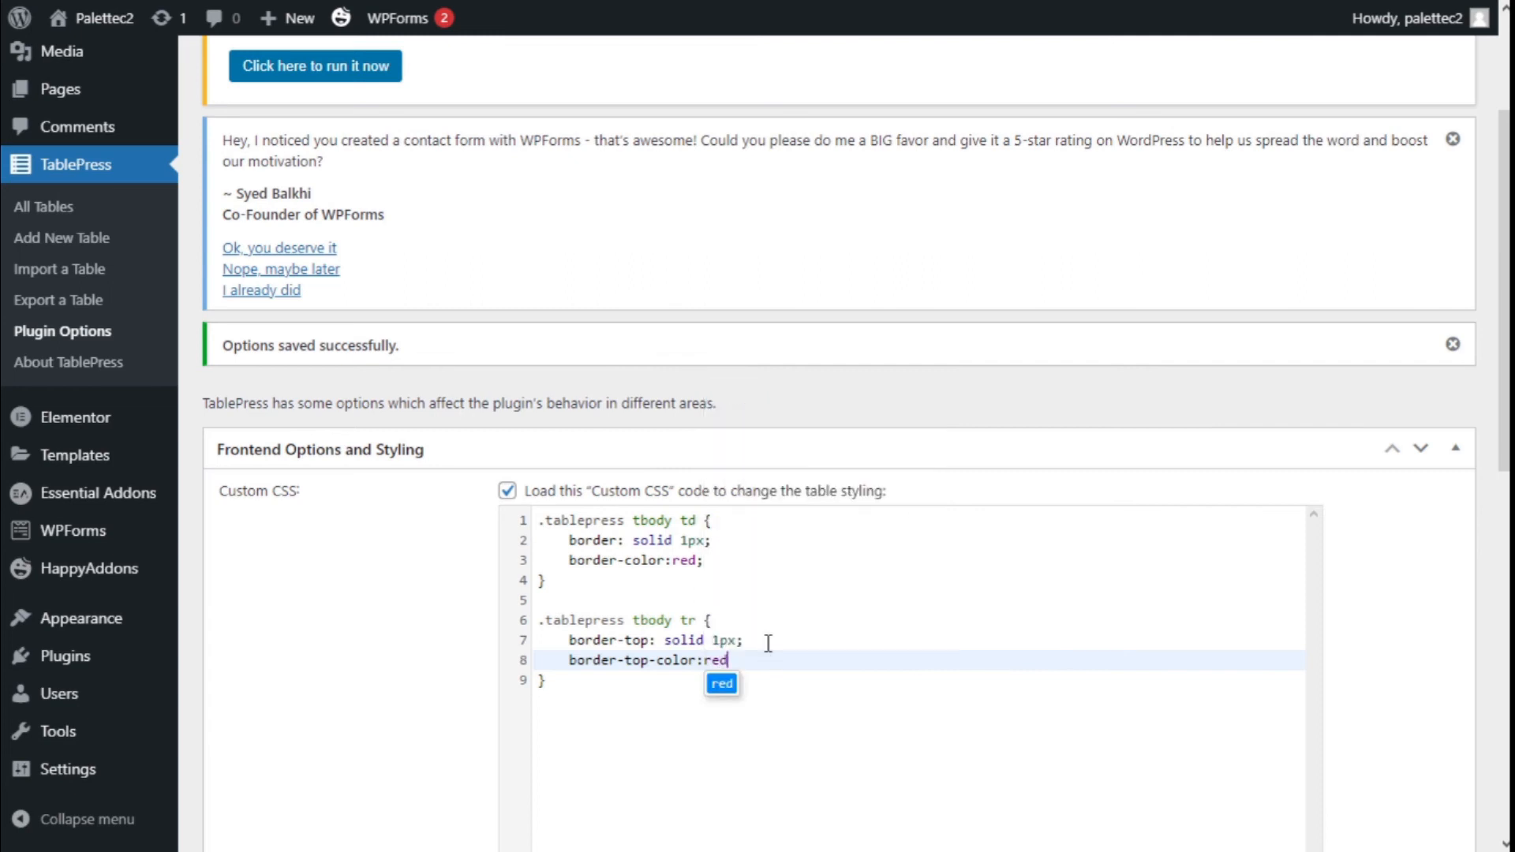
text(;)
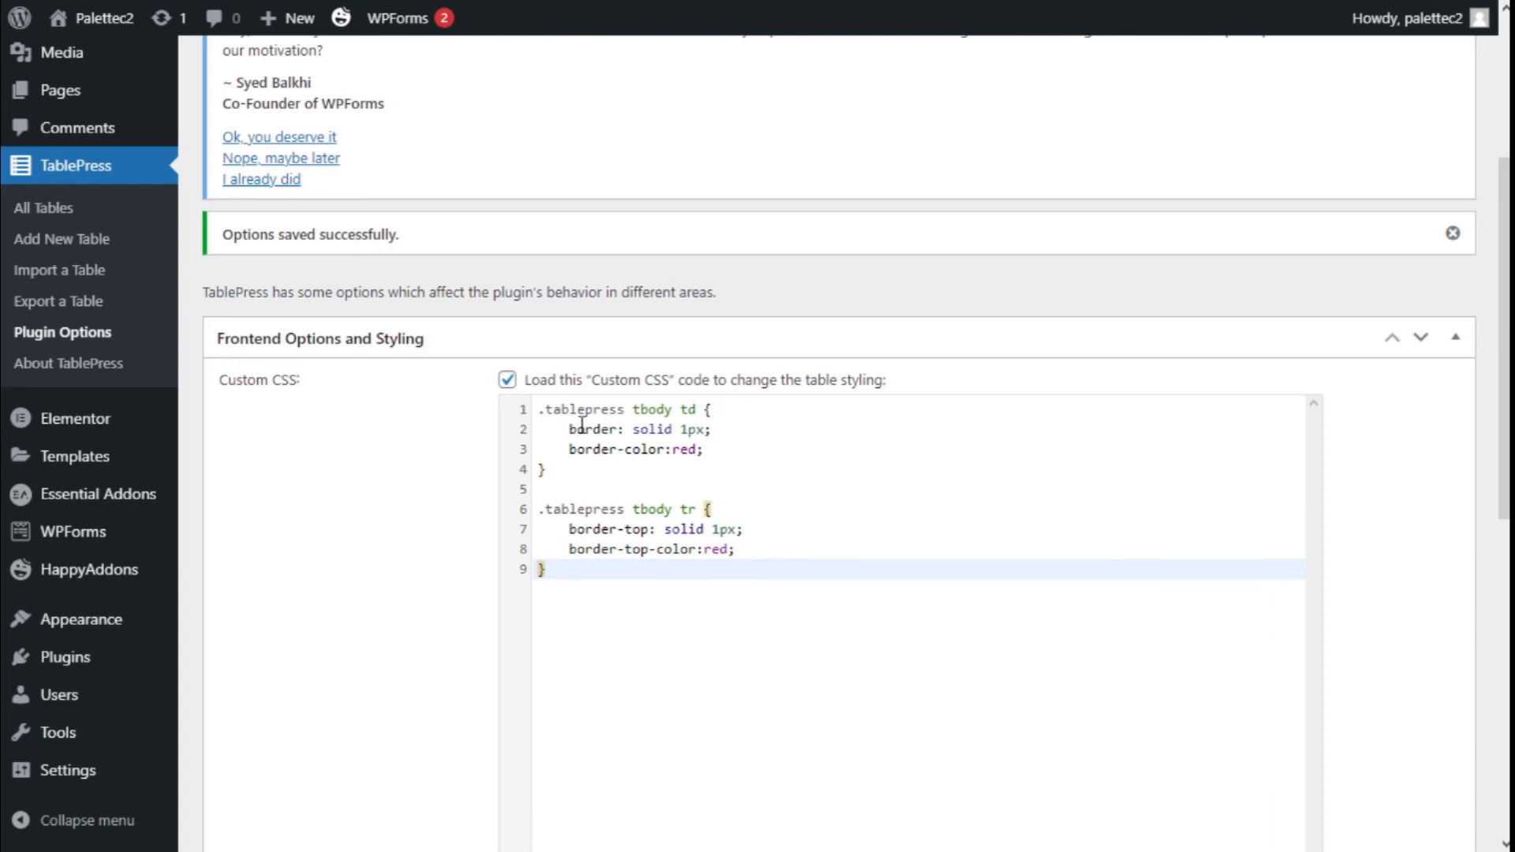
mouse_move(547, 409)
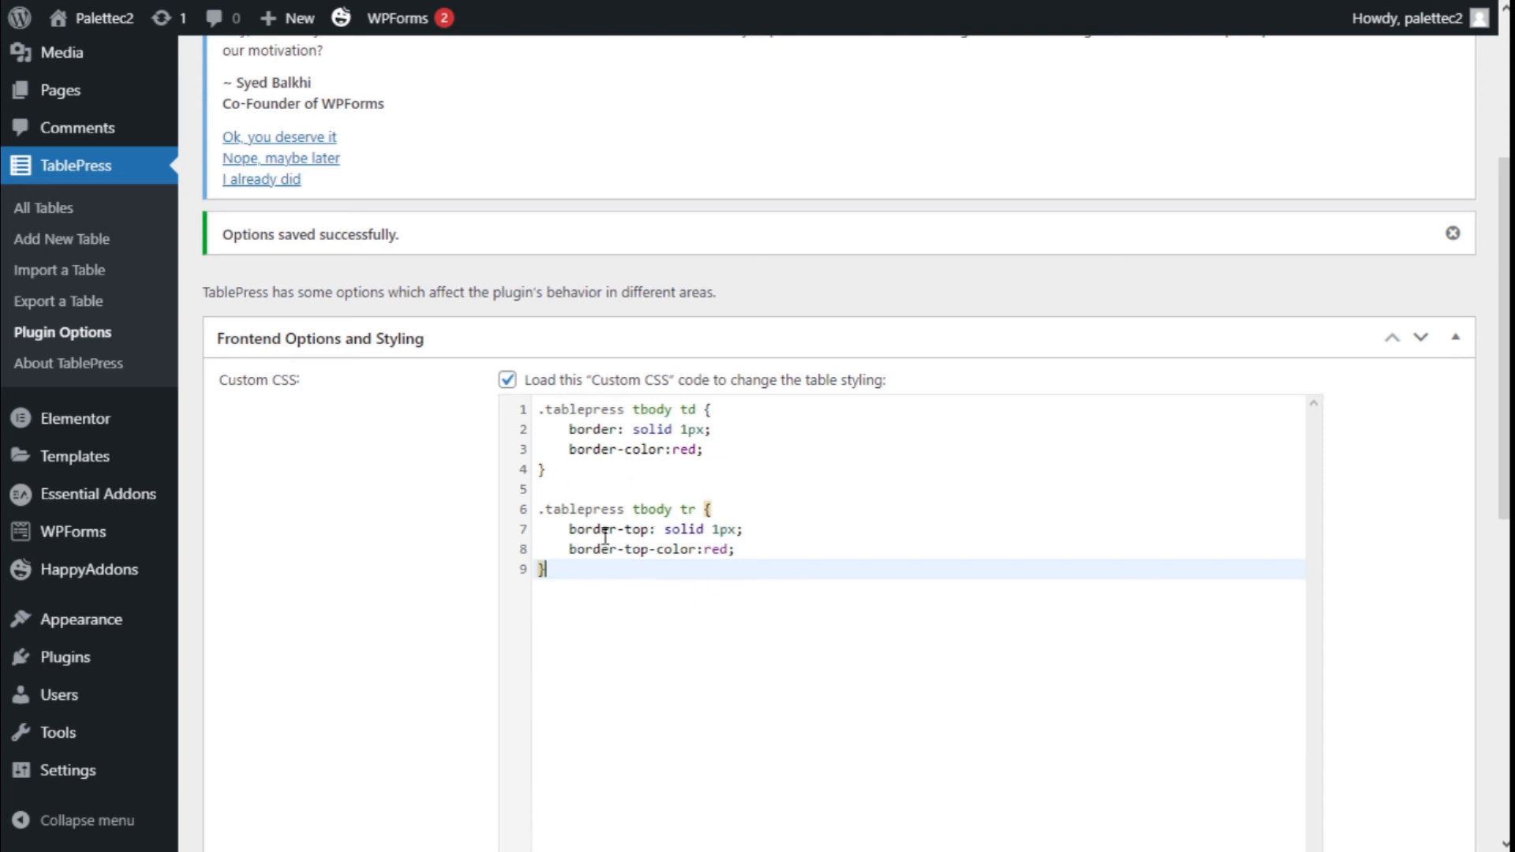
mouse_move(737, 524)
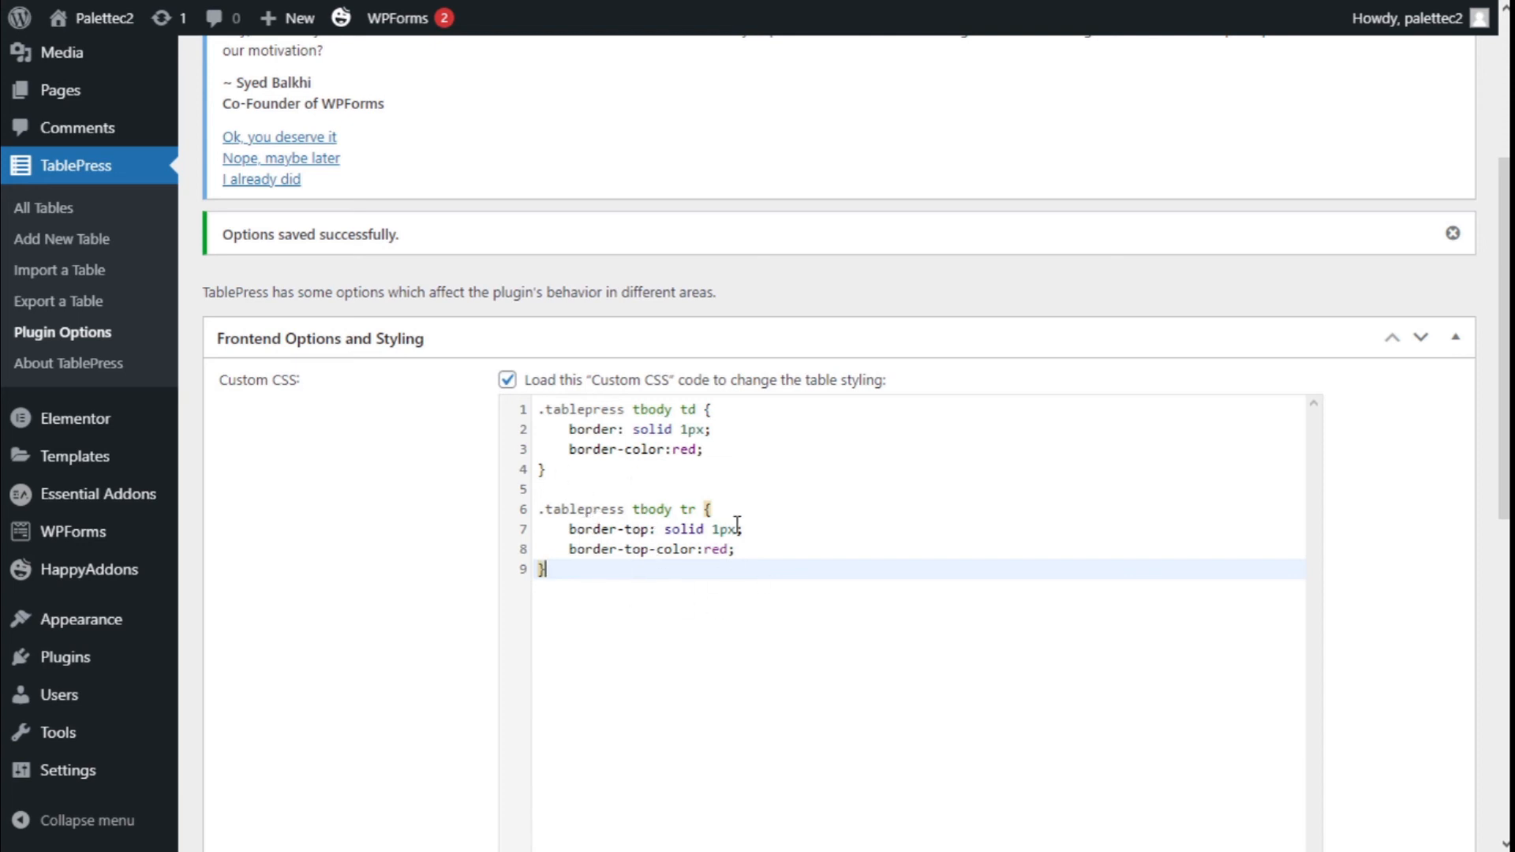
Save the TablePress plugin options with both red border rules.
scroll(down, 3)
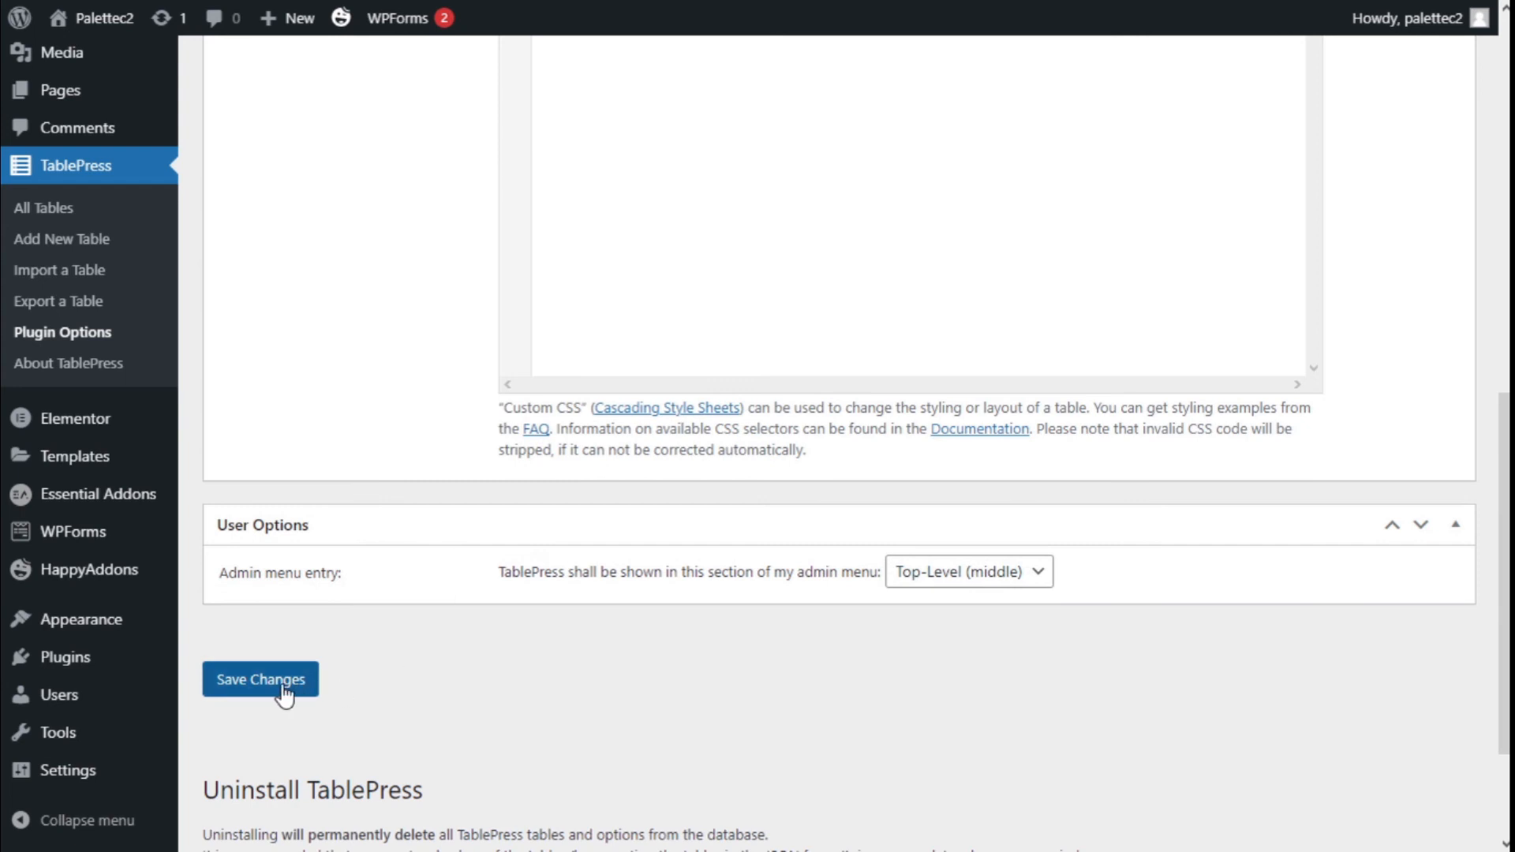
click(260, 679)
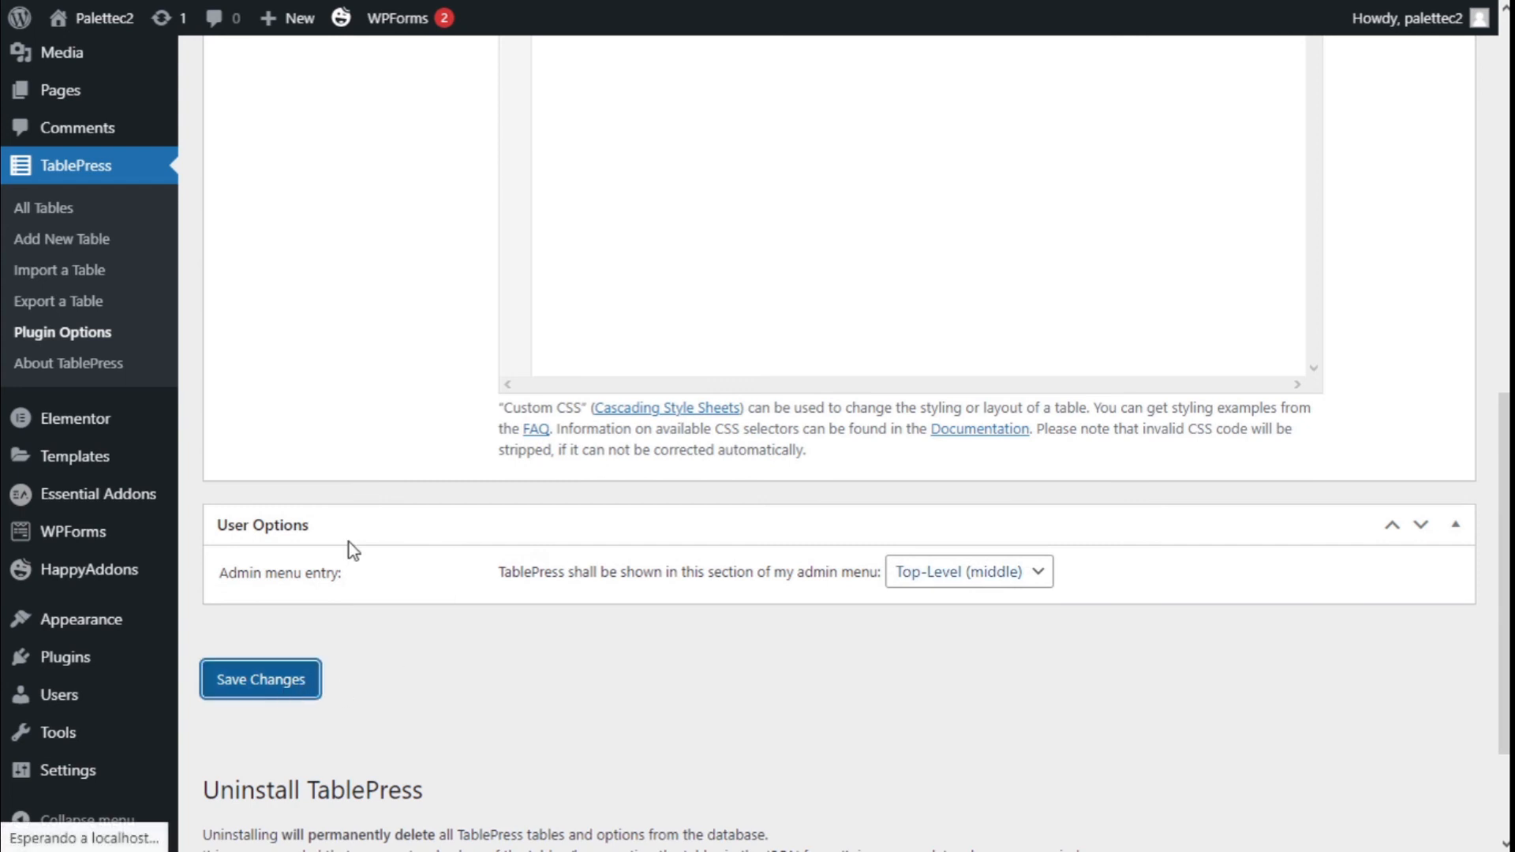
click(261, 679)
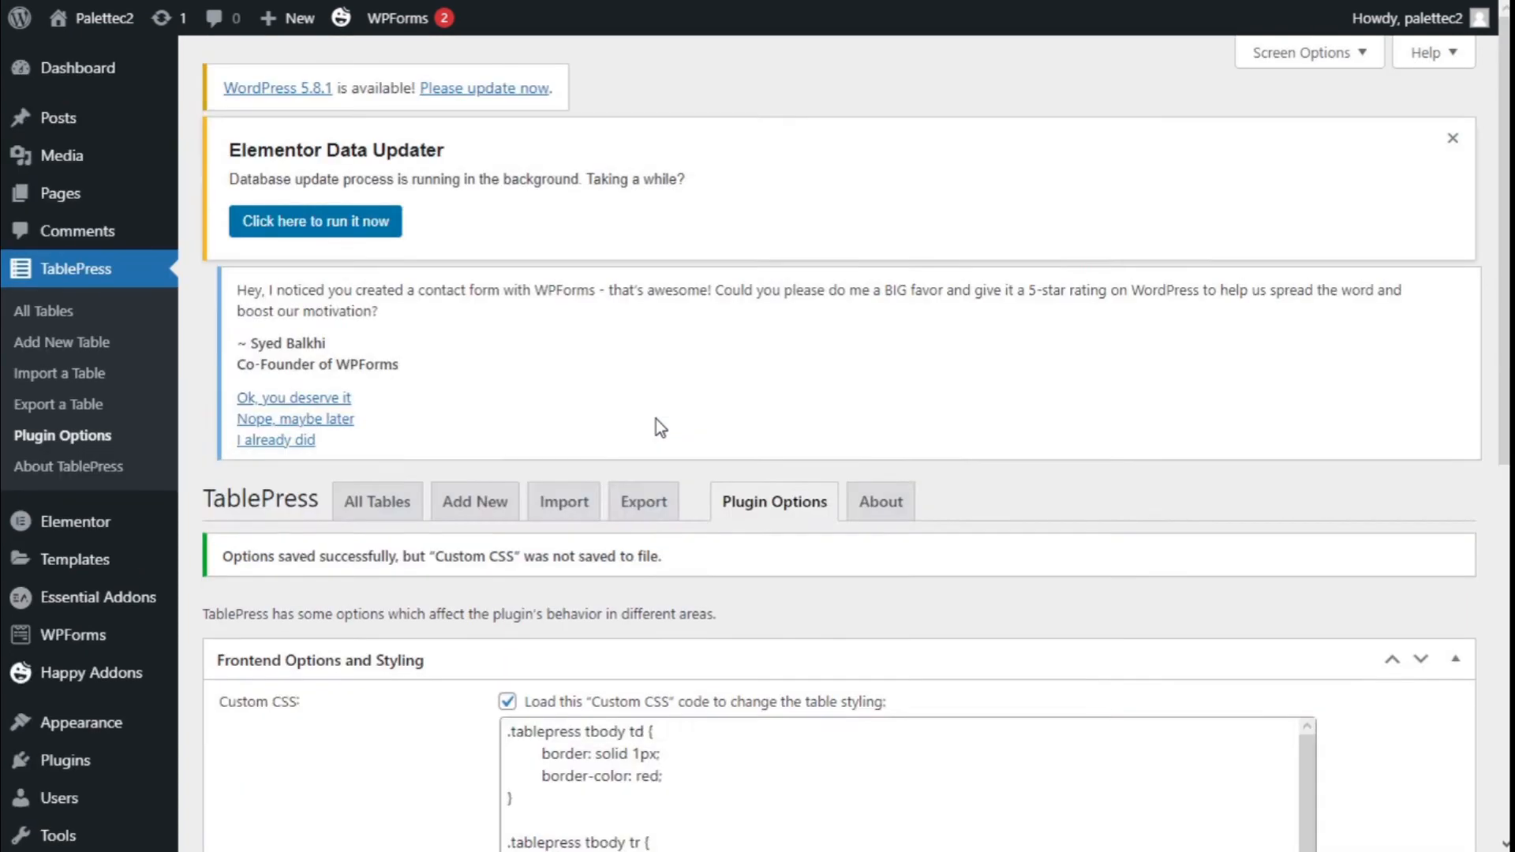
scroll(down, 3)
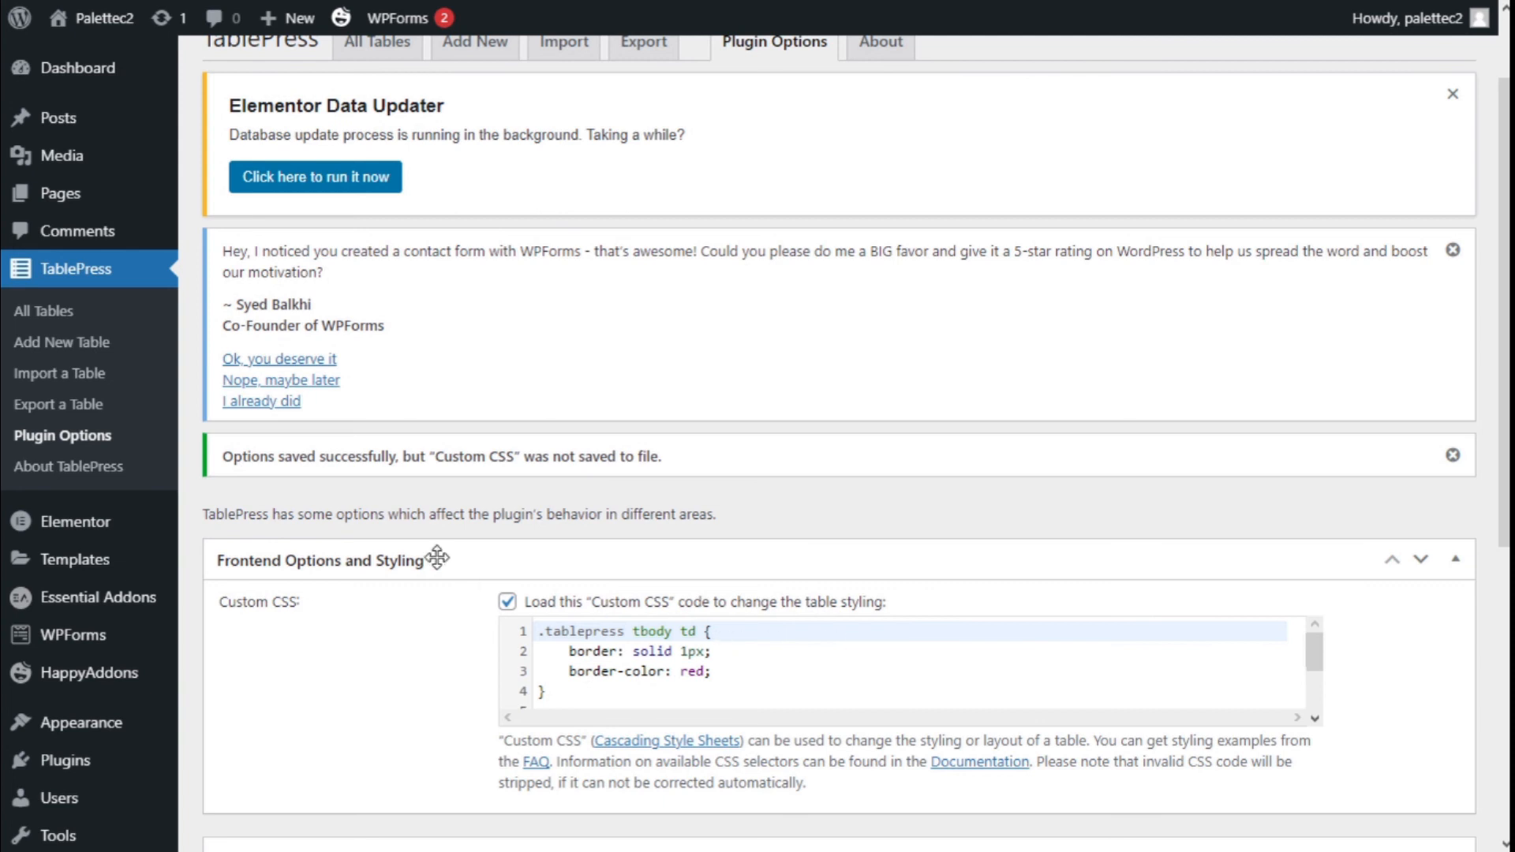
mouse_move(58, 117)
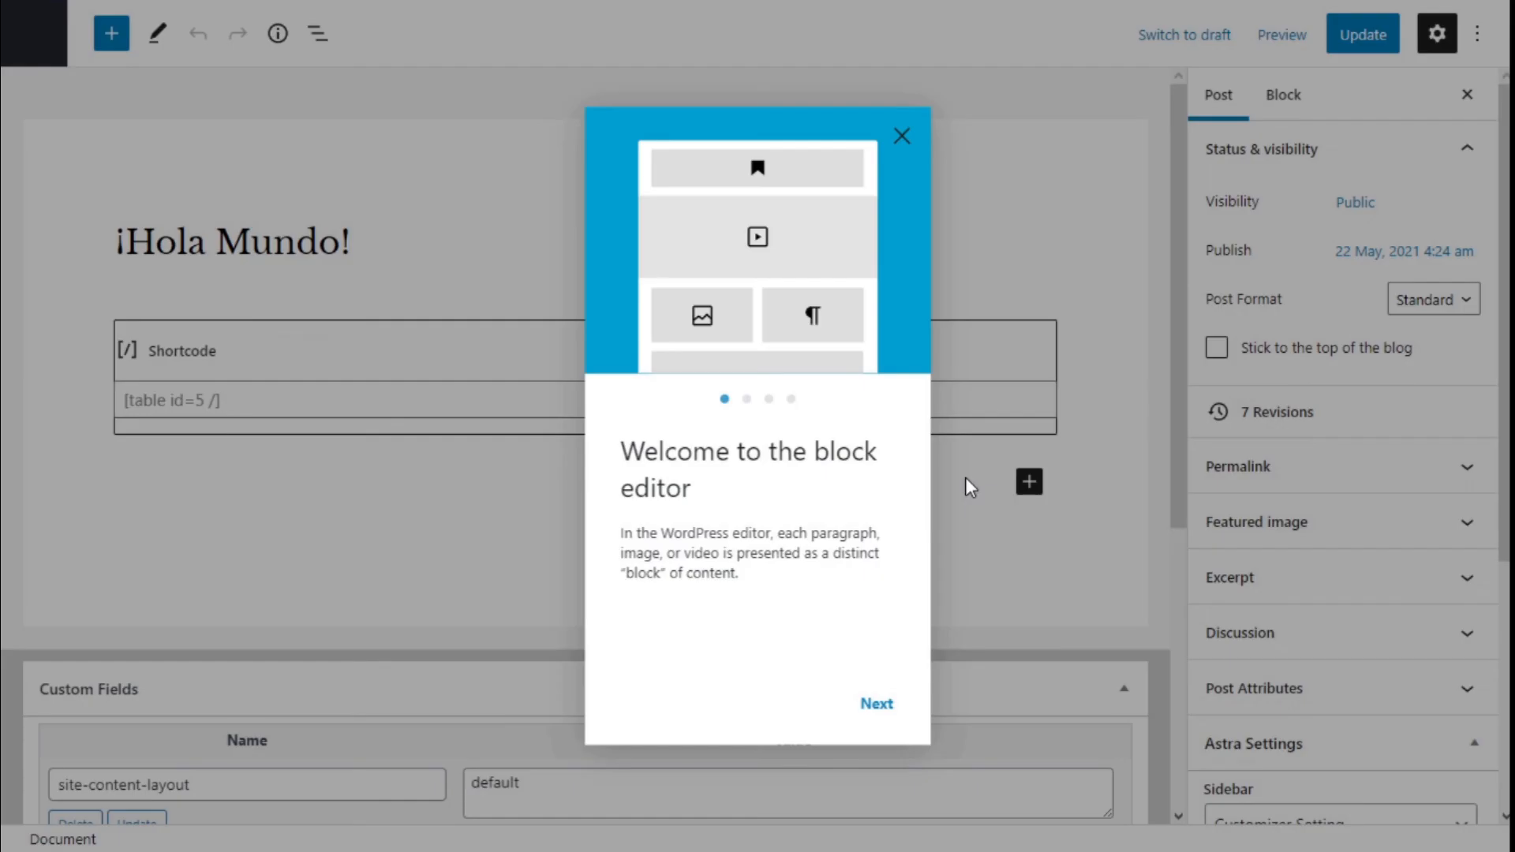
Dismiss the welcome guide and preview the '¡Hola Mundo!' post in a new tab.
click(901, 136)
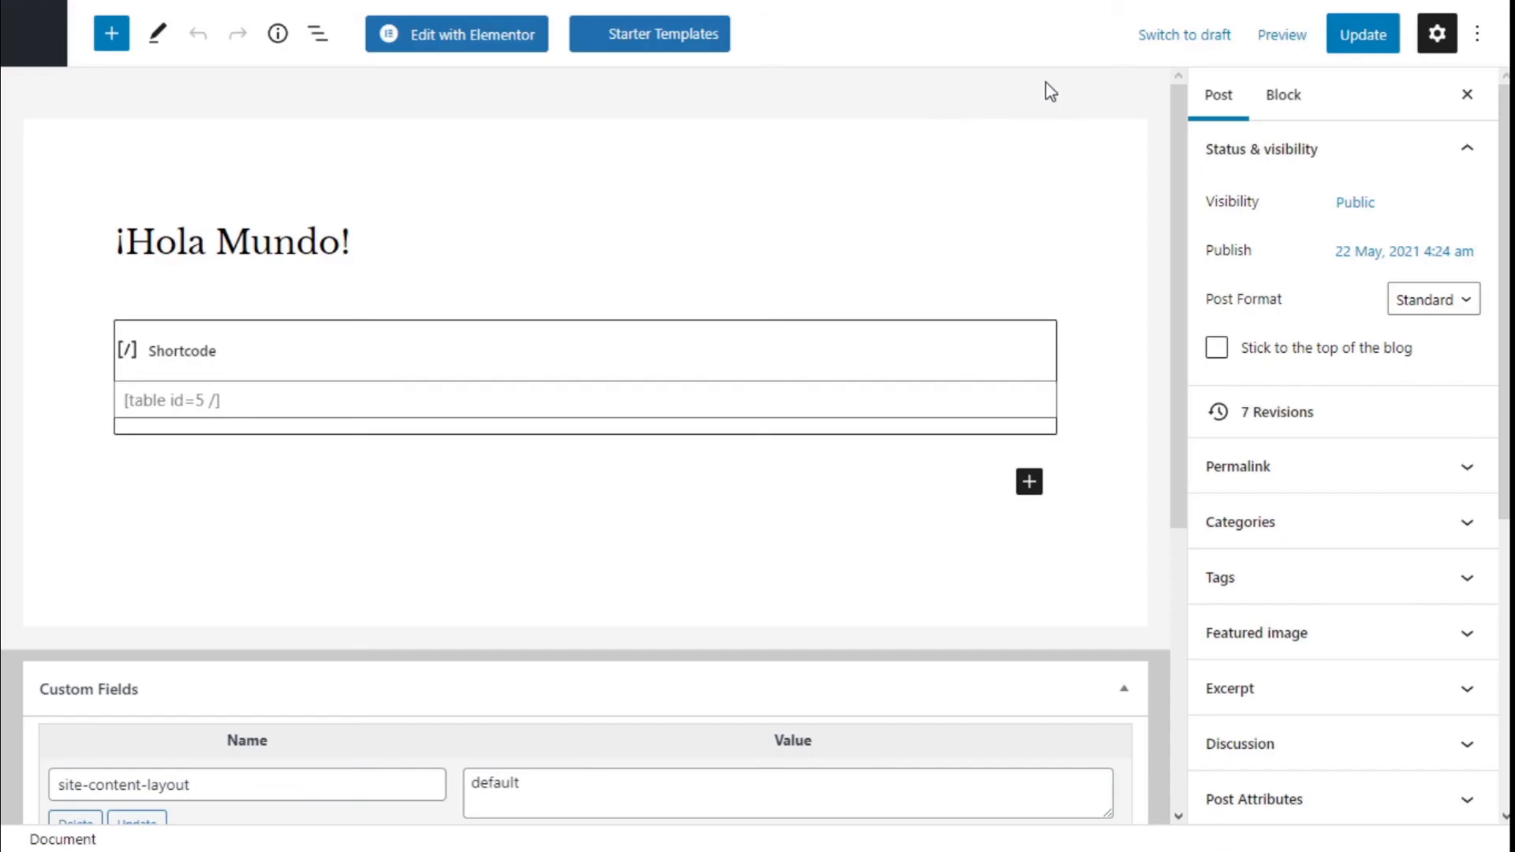
click(1281, 34)
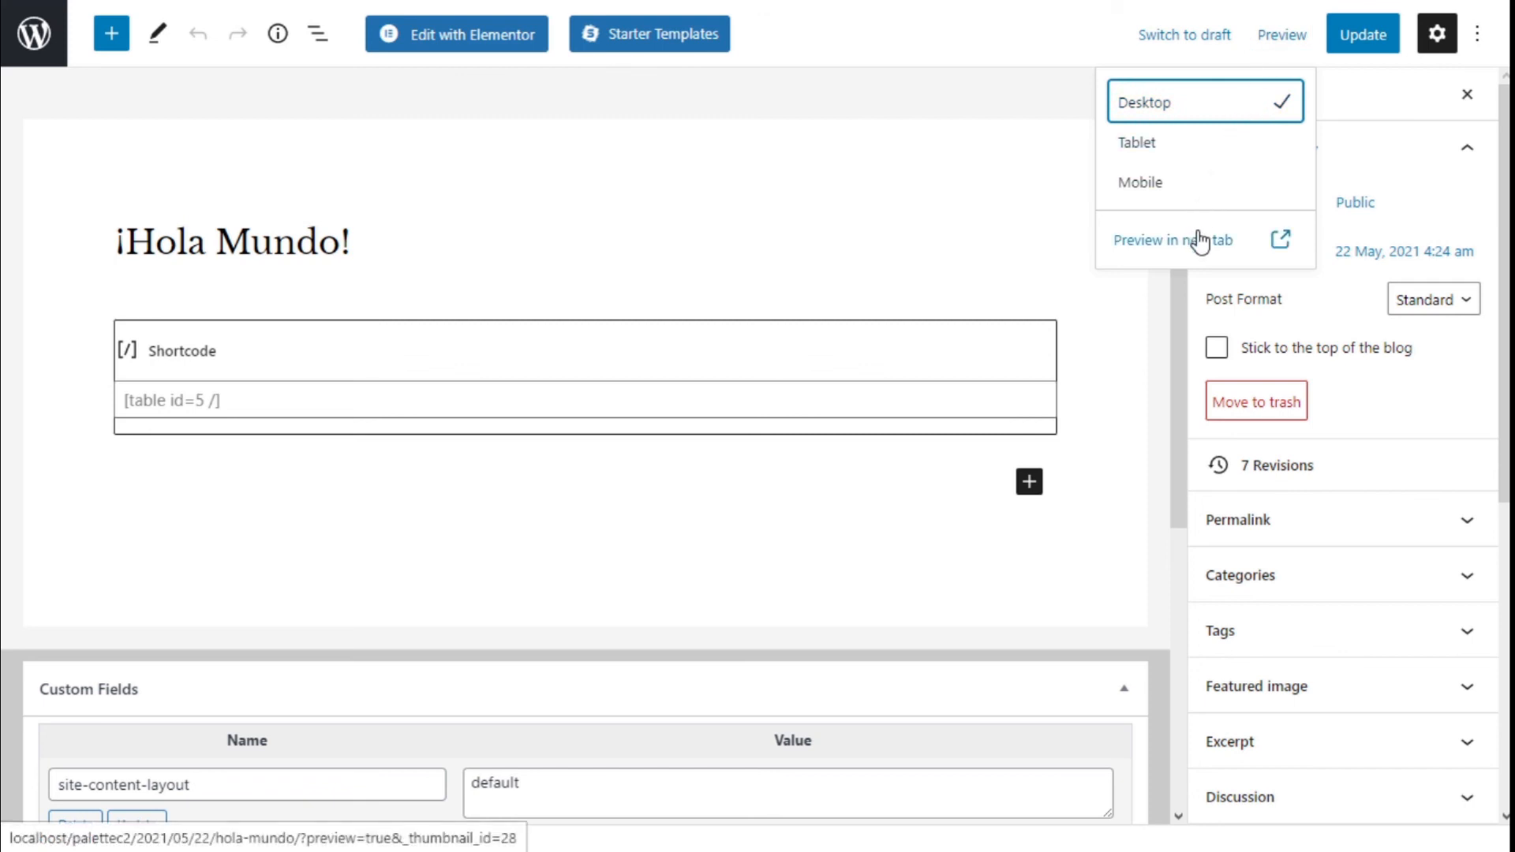
mouse_move(1200, 243)
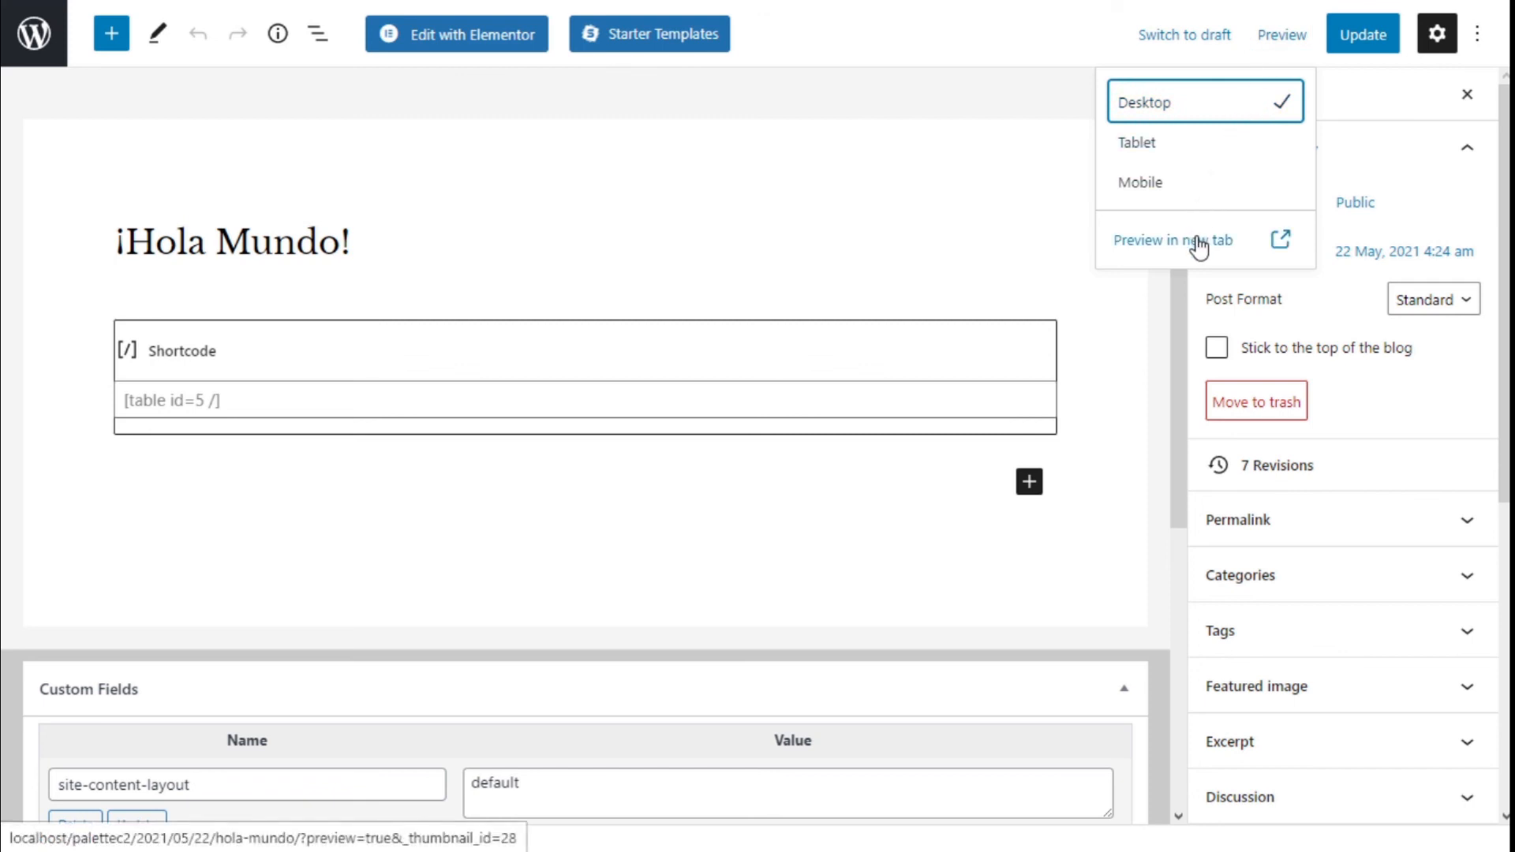
click(1172, 239)
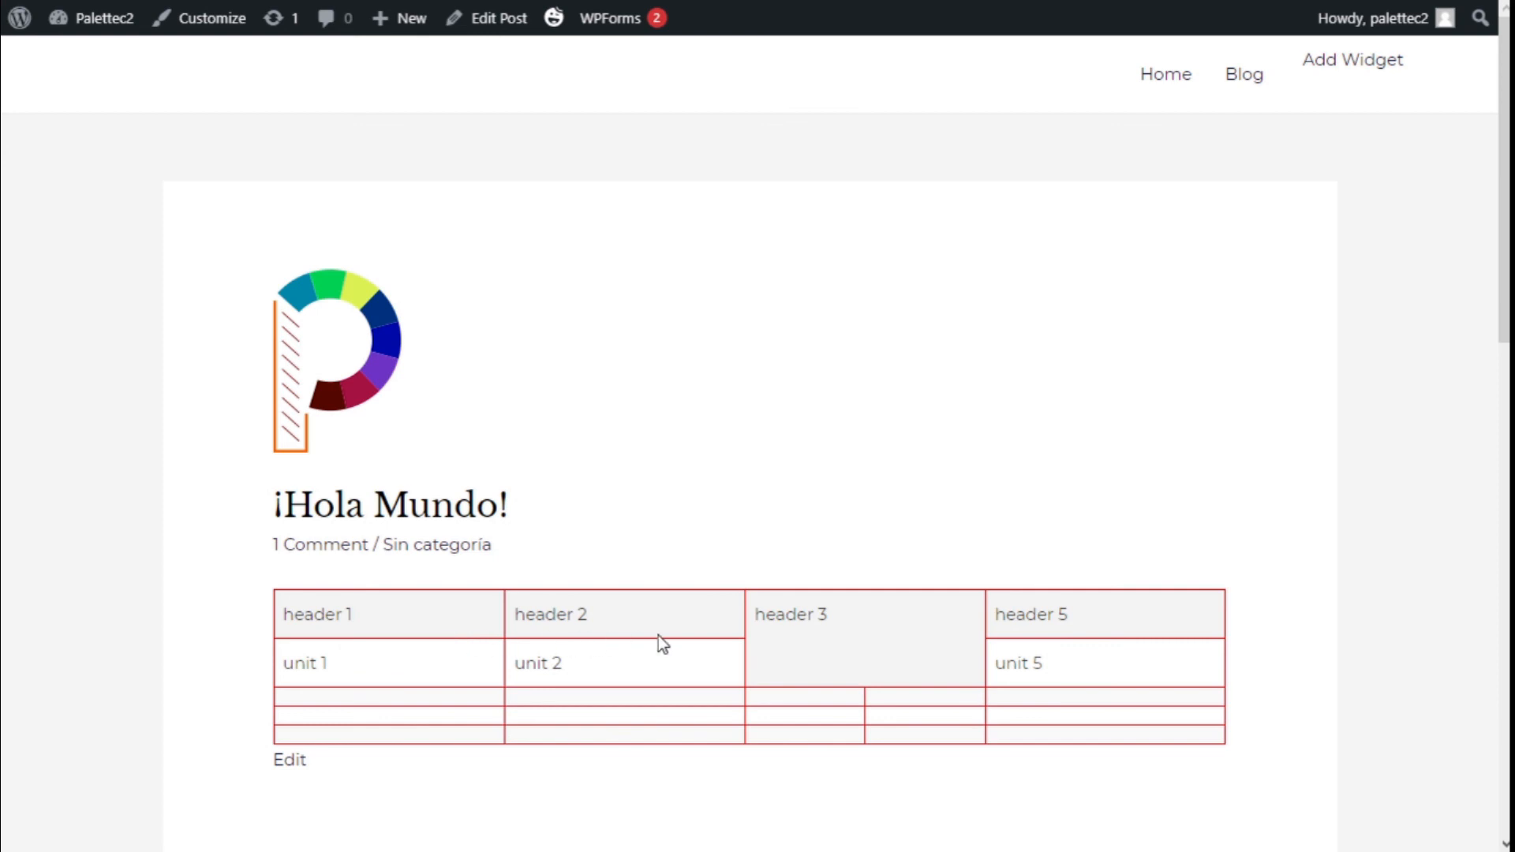
mouse_move(1175, 743)
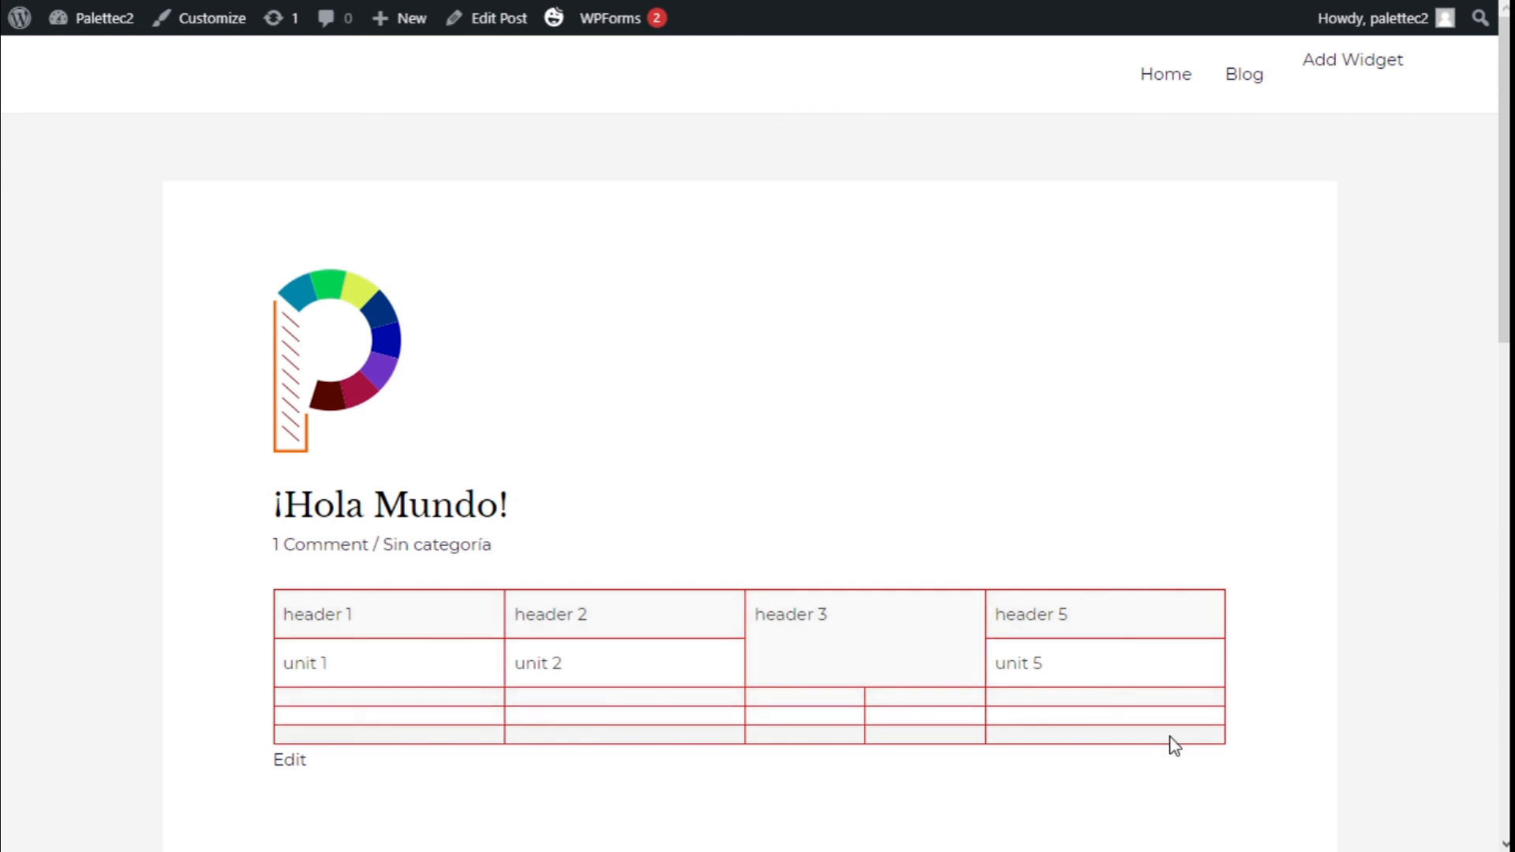